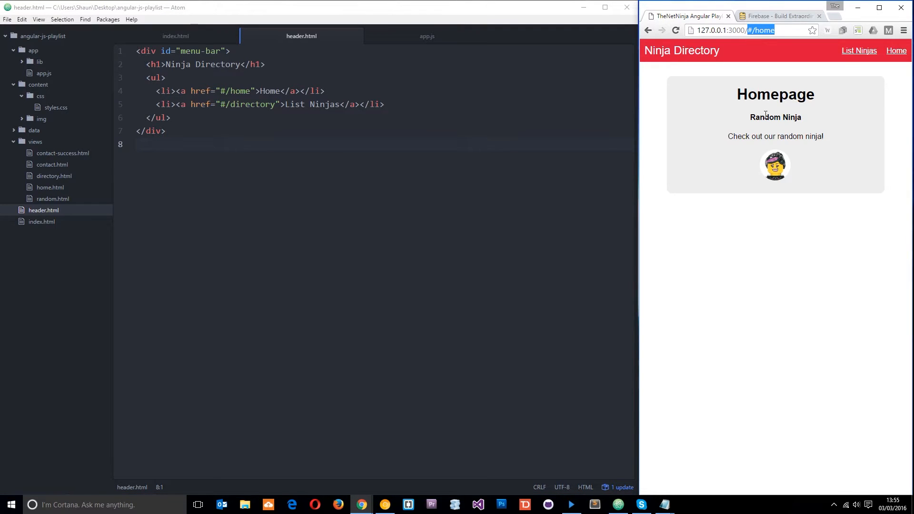
mouse_move(765, 215)
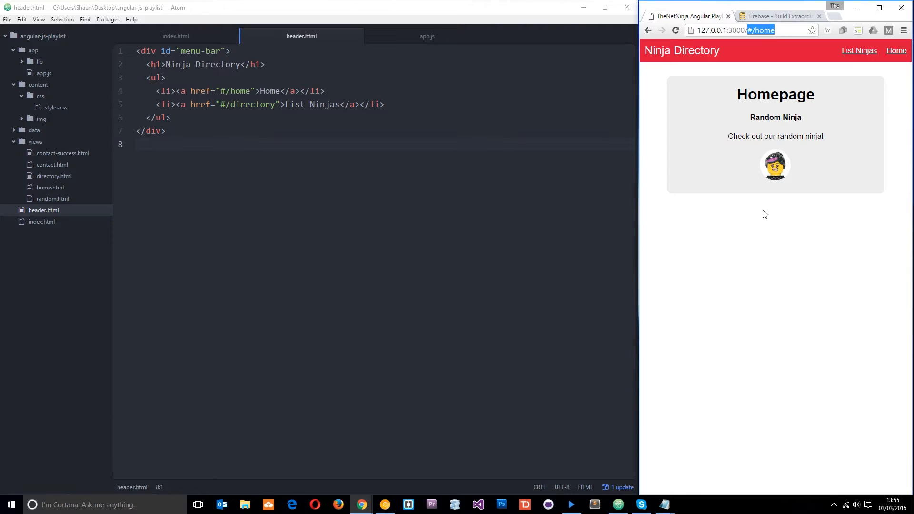
mouse_move(703, 97)
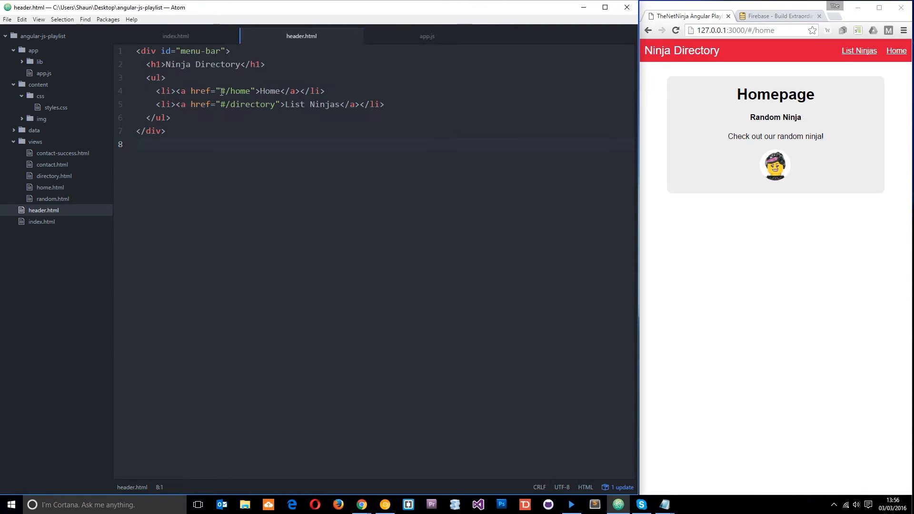
Change the Home link href to /home, test it in Chrome, then return and switch to app.js.
left_click(223, 91)
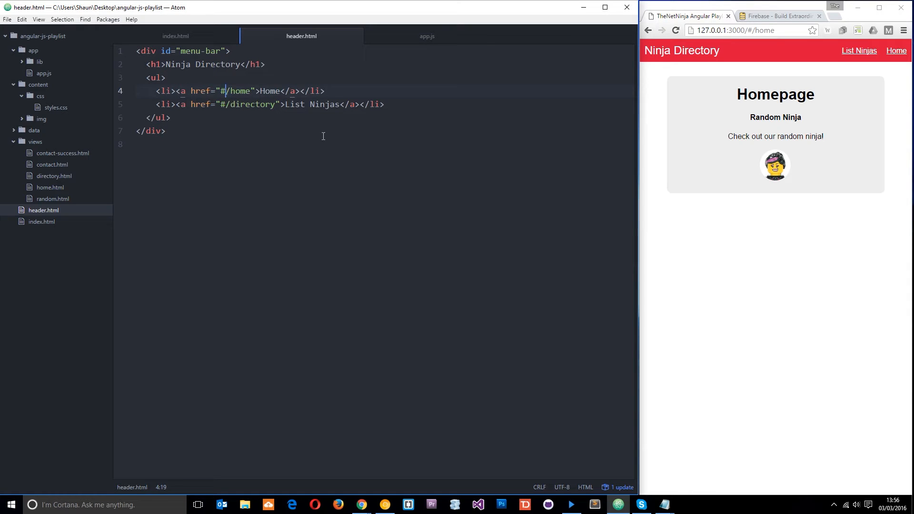
key("BackSpace")
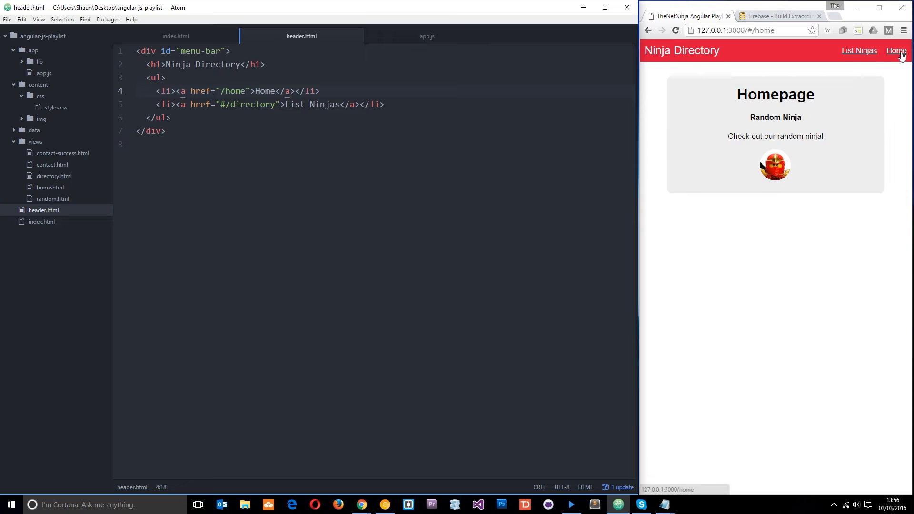
left_click(896, 50)
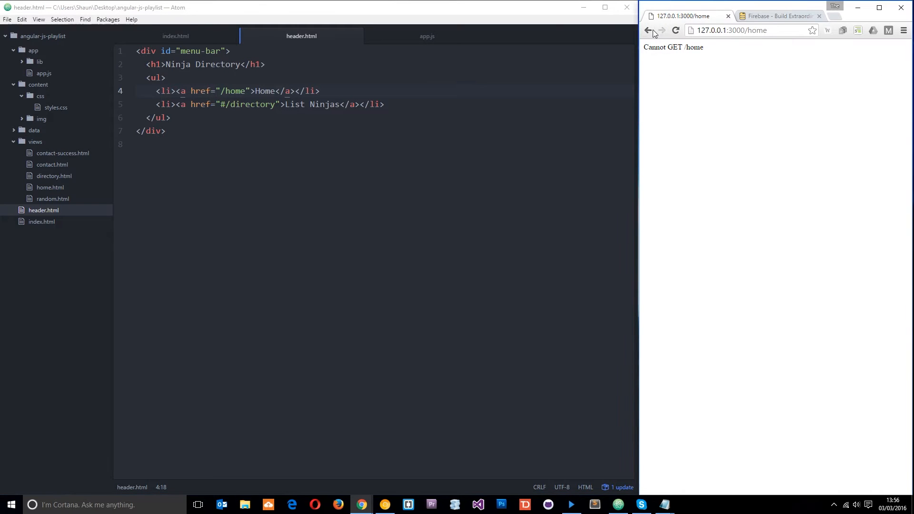
left_click(676, 30)
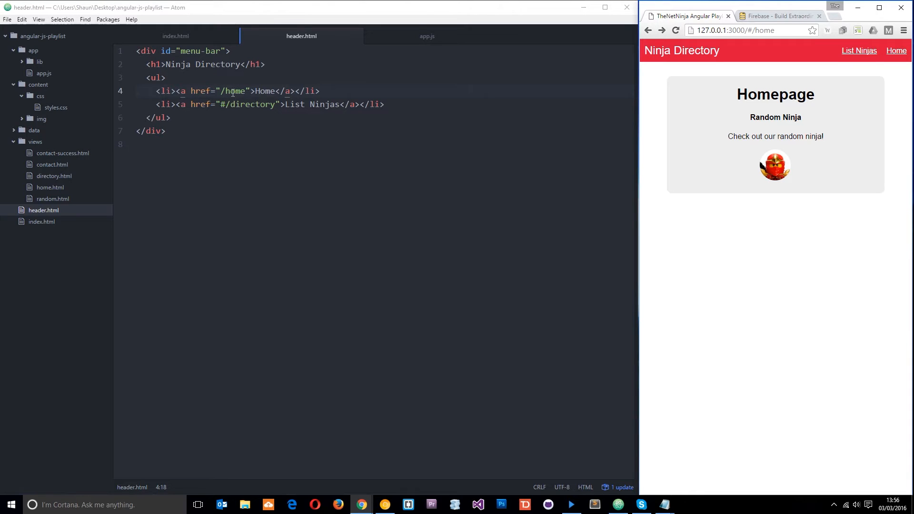
left_click(426, 36)
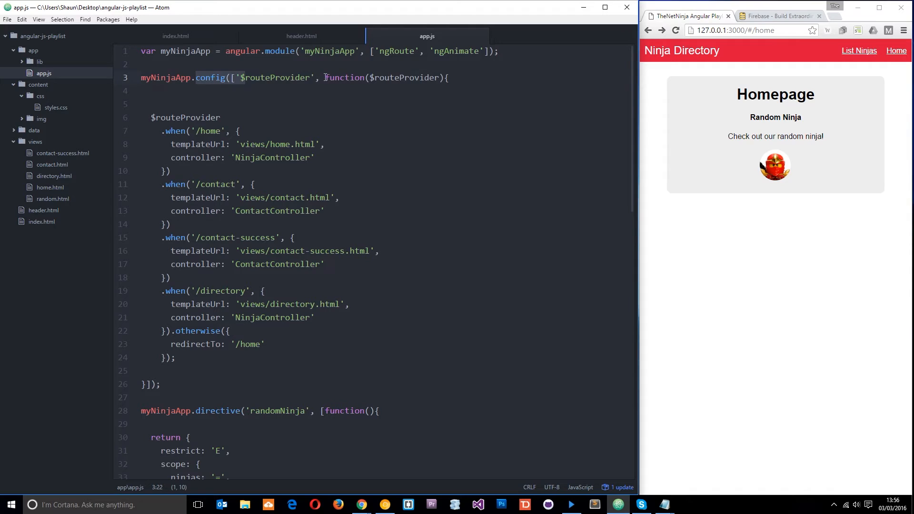
Add '$locationProvider' to the config dependency list after $routeProvider.
left_click(325, 77)
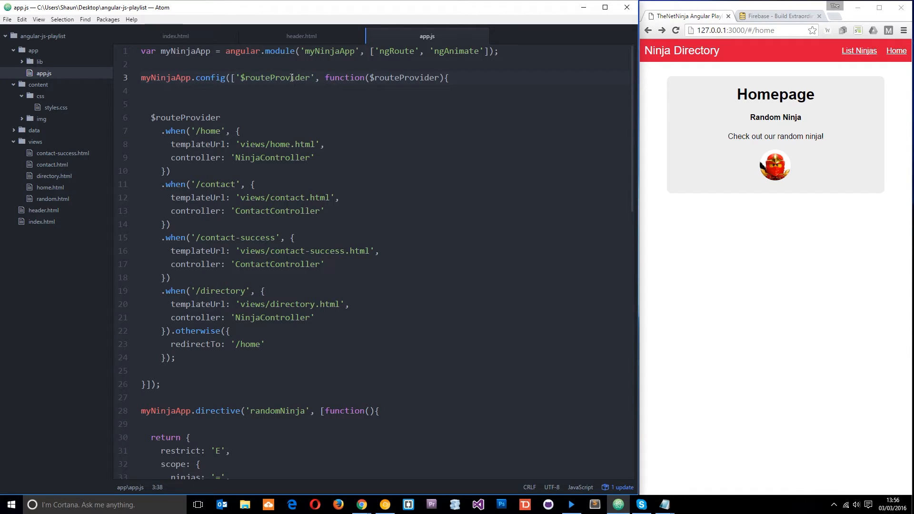
left_click(324, 77)
type("'")
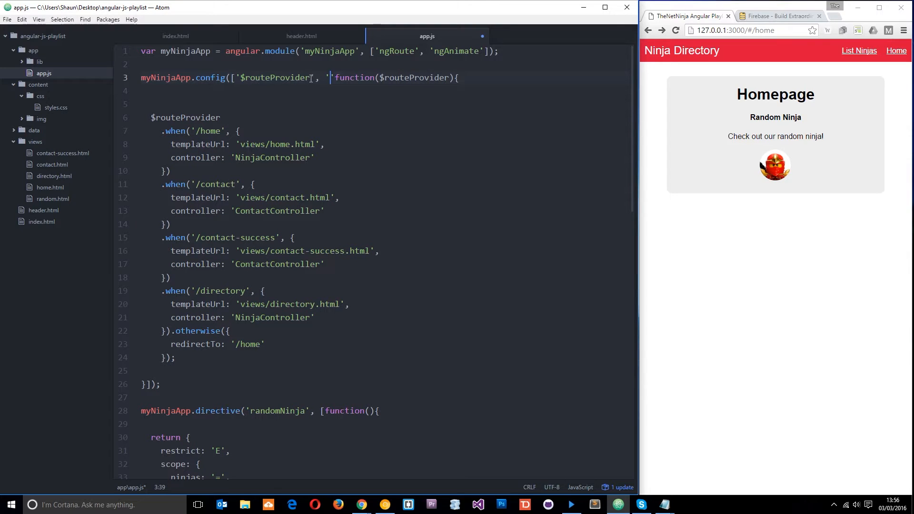
type("$locationPro")
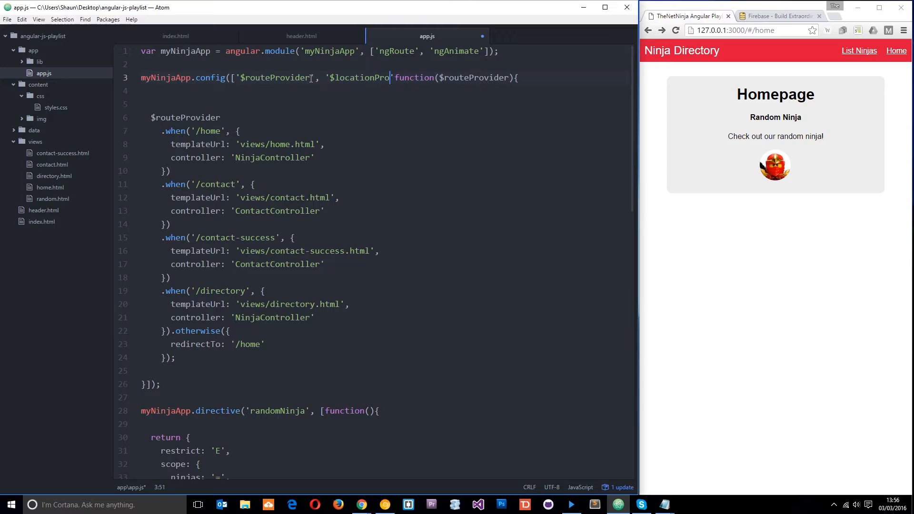
type("vider")
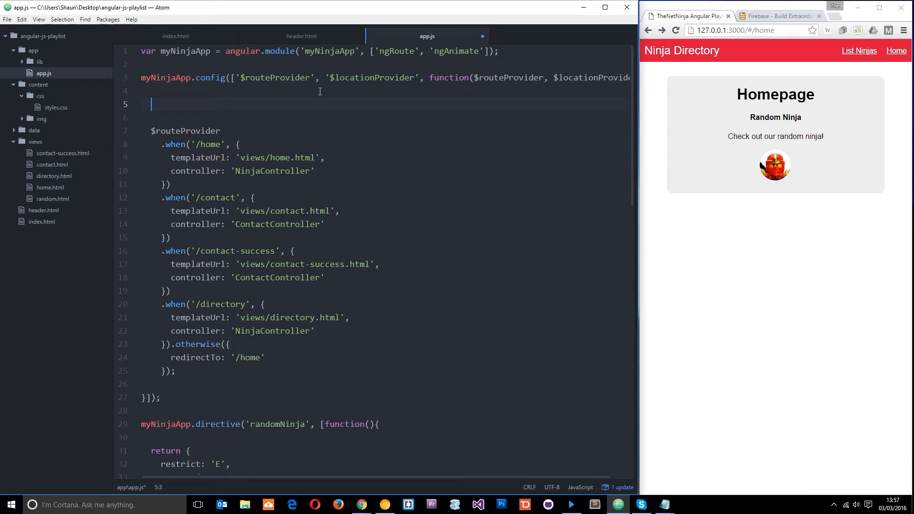
Add $locationProvider.html5Mode(true) before the route definitions.
type("$location")
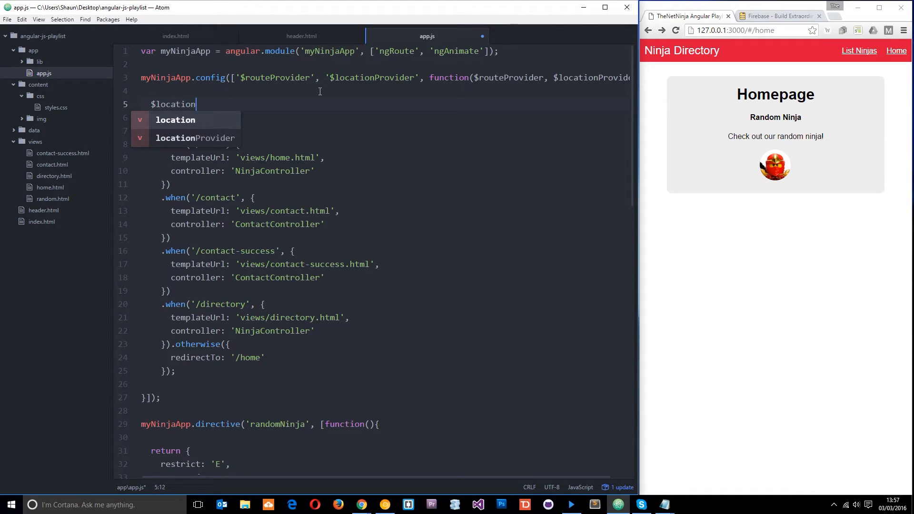
type("Provider")
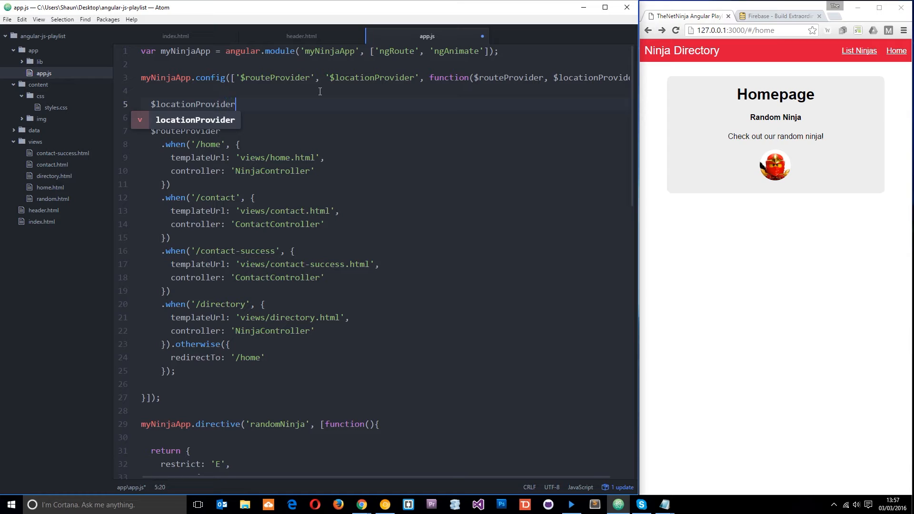
type(".html5M")
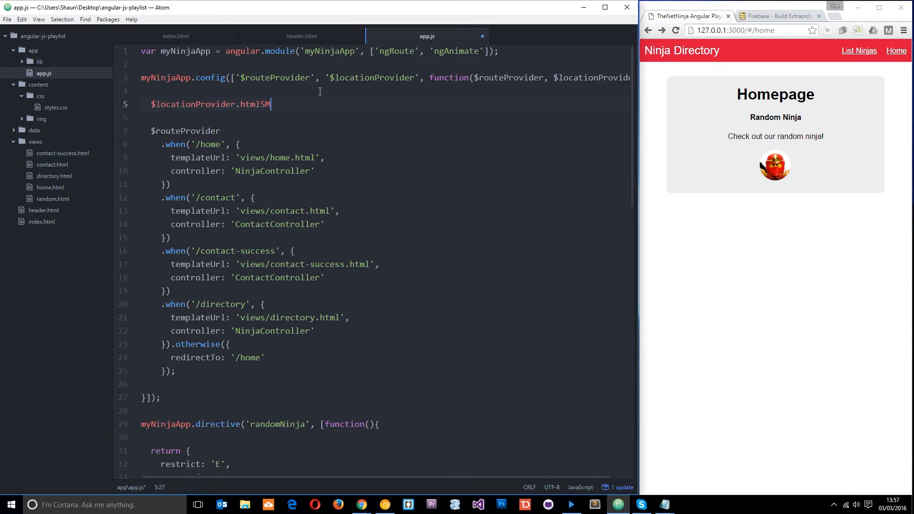
type("ode(true);")
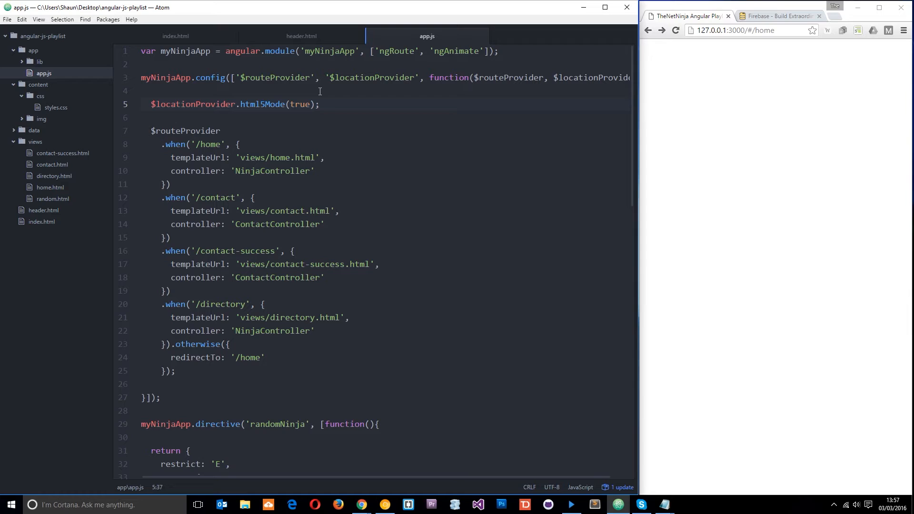
Reload the app and load 127.0.0.1:3000/home without the hash.
left_click(320, 105)
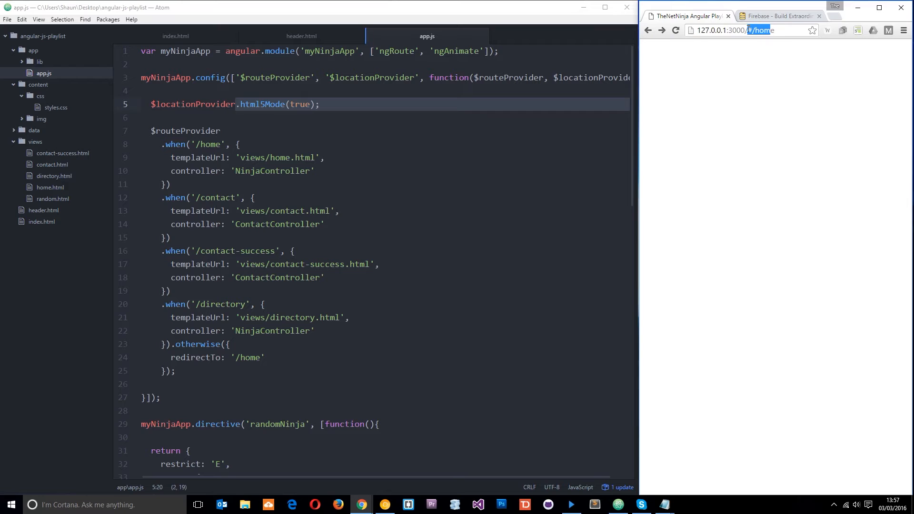
left_click(752, 29)
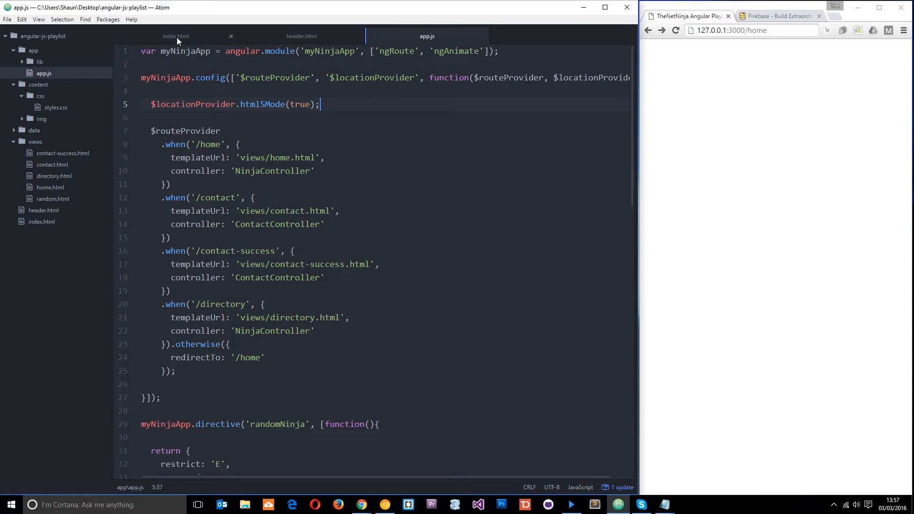
Add <base href="/" /> inside the head of index.html so /home loads.
left_click(175, 36)
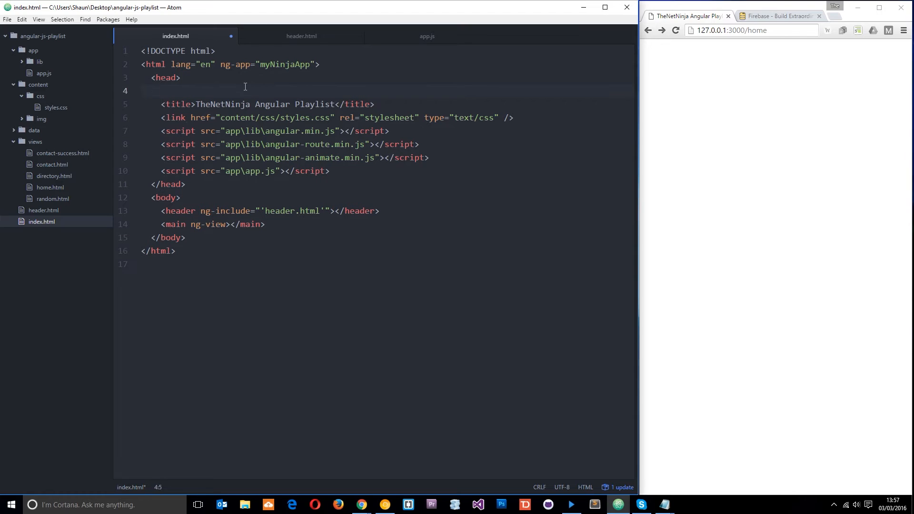
type("base h")
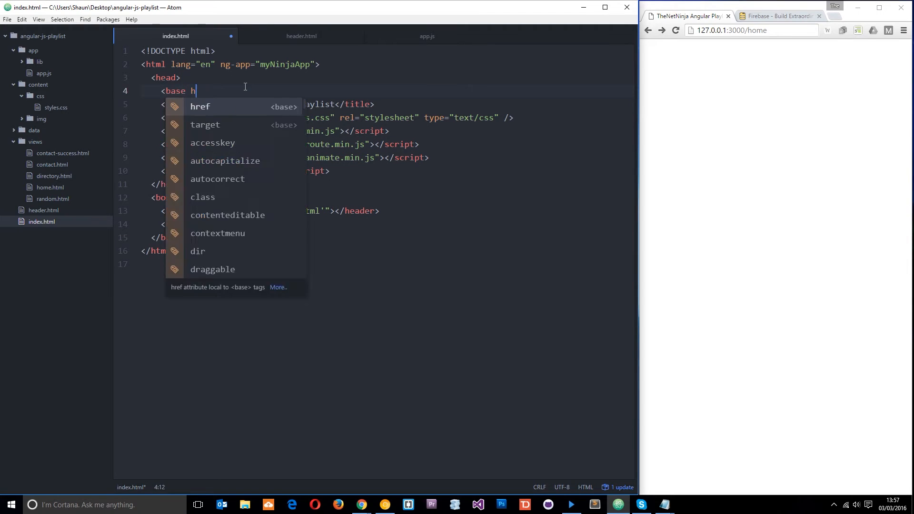
type("ref=\"/\" />")
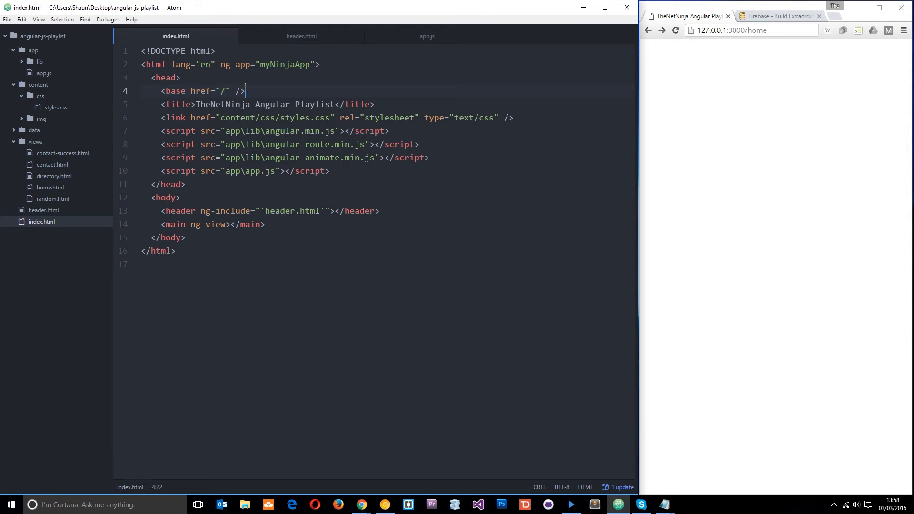
left_click(427, 36)
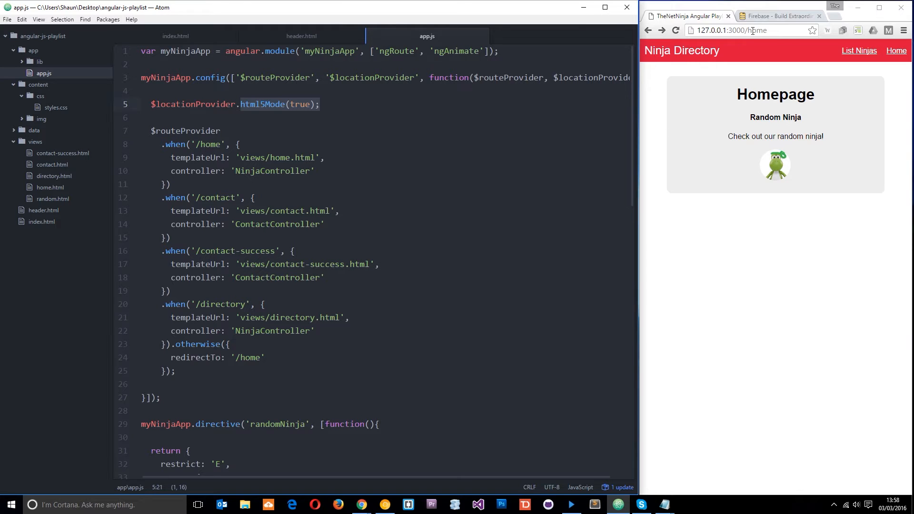
left_click(175, 36)
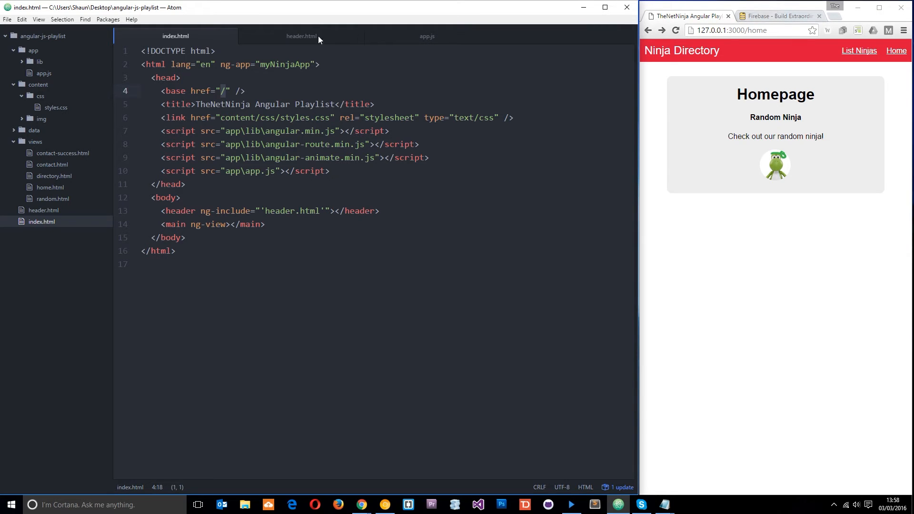
Remove the hash from the directory link and relabel the third menu link to Contact.
left_click(301, 35)
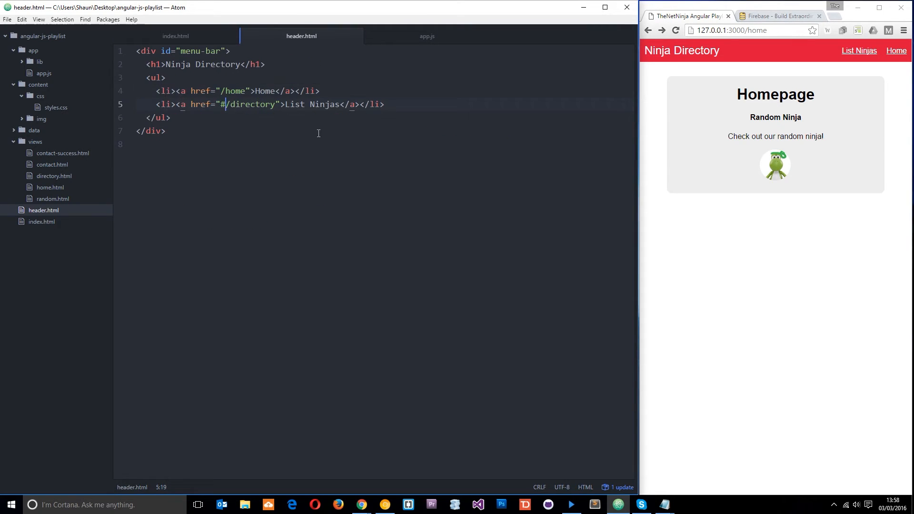
key("Backspace")
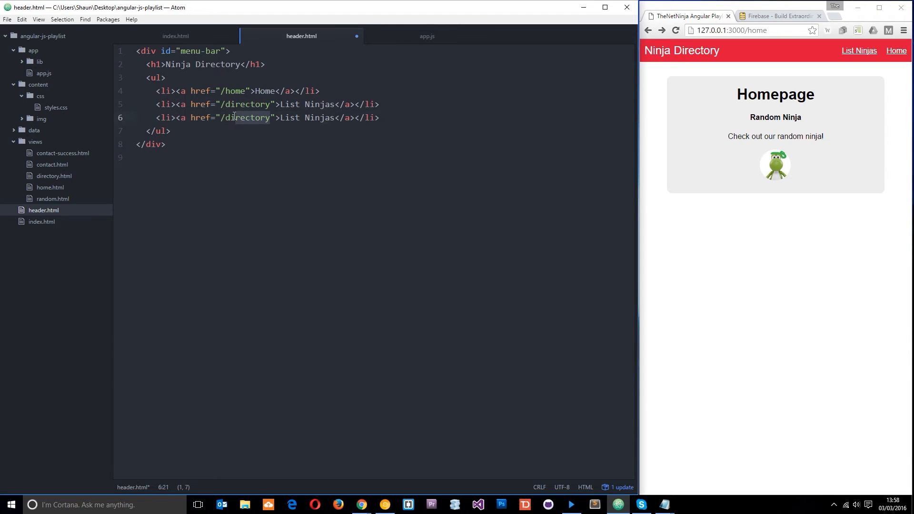
type("conta")
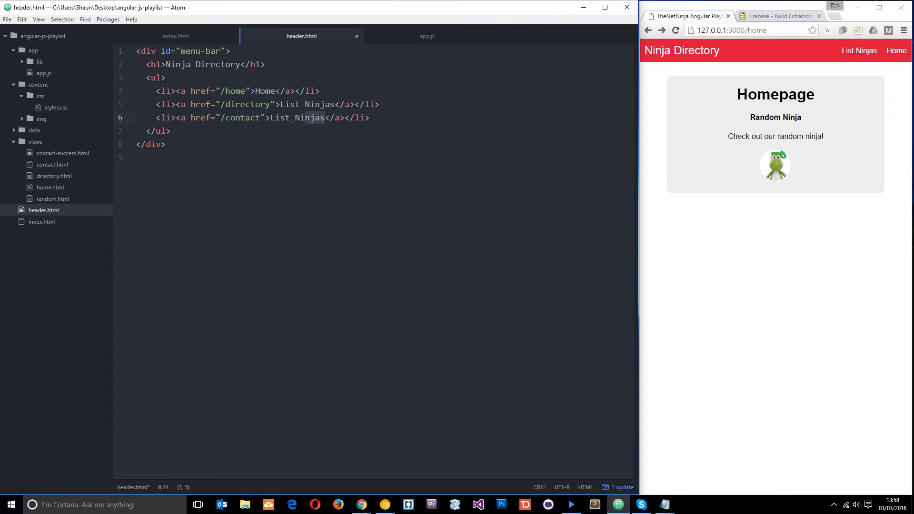
type("Co")
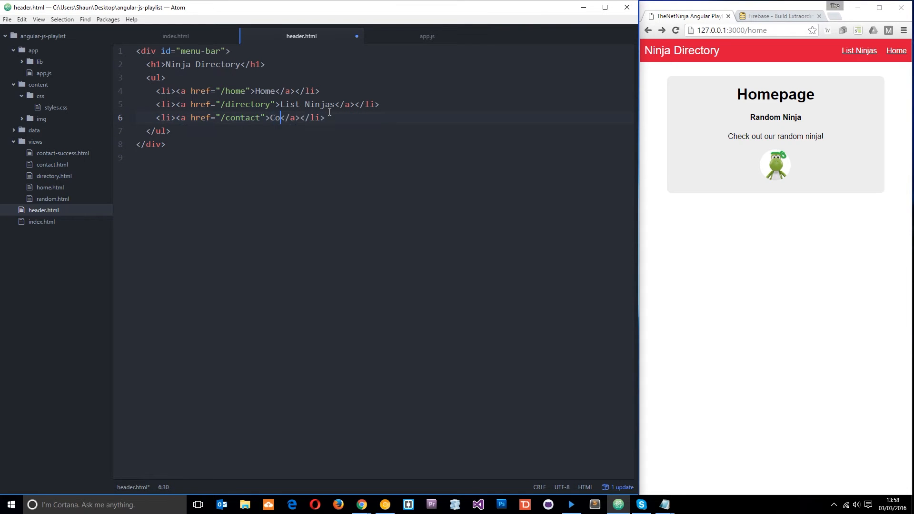
type("ntact")
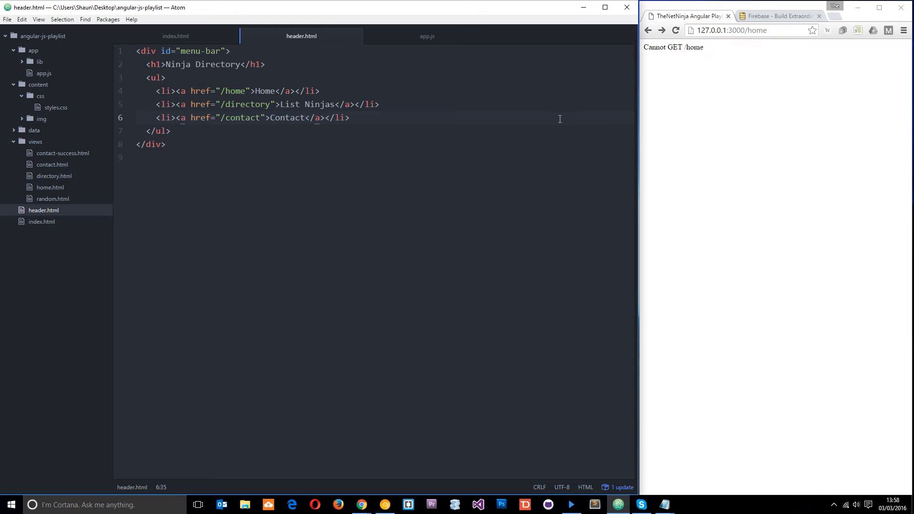
Reload the app and follow the Home, List Ninjas and Contact links to confirm each page loads.
left_click(752, 29)
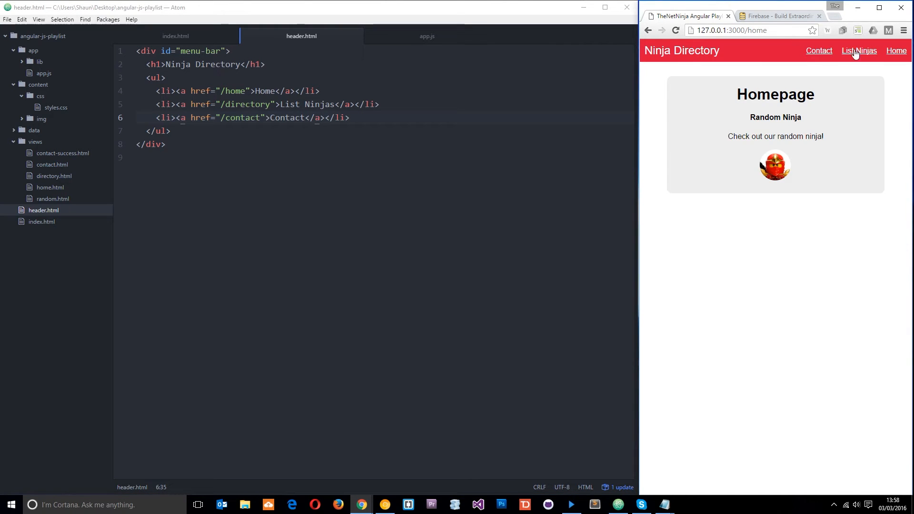
left_click(858, 51)
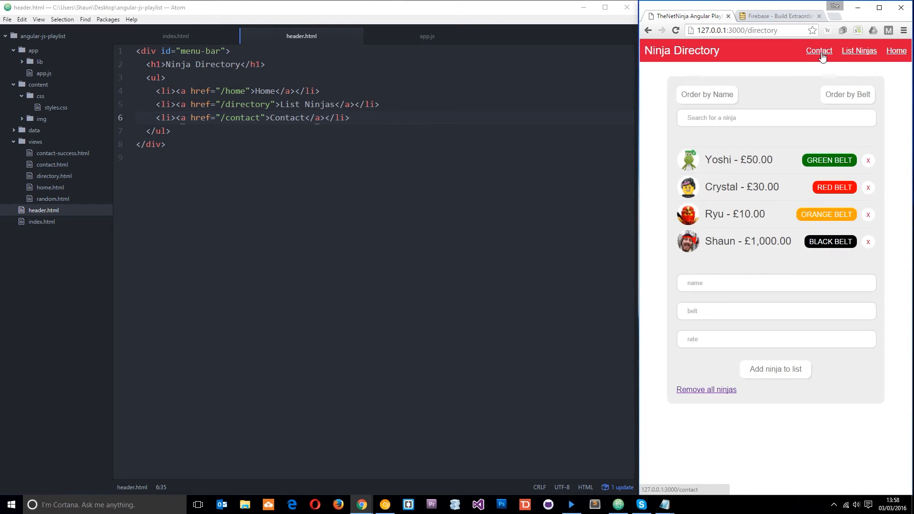
left_click(896, 50)
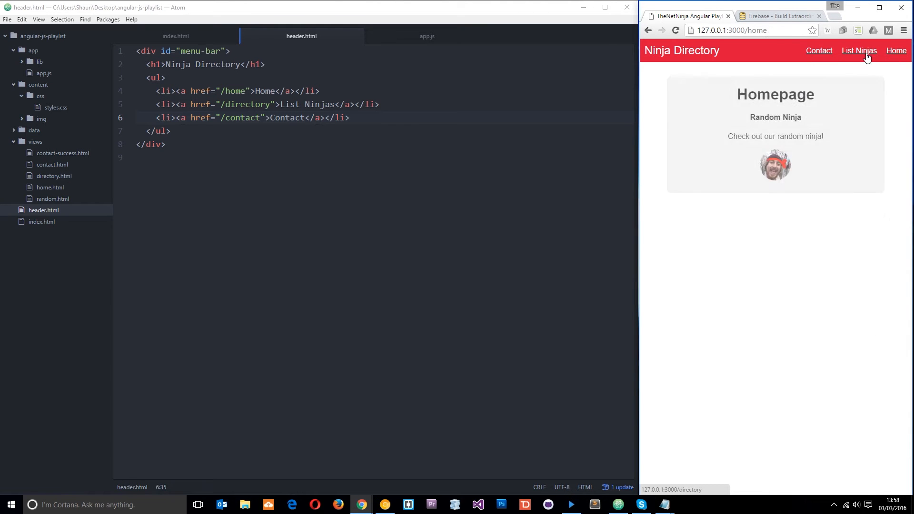
left_click(859, 51)
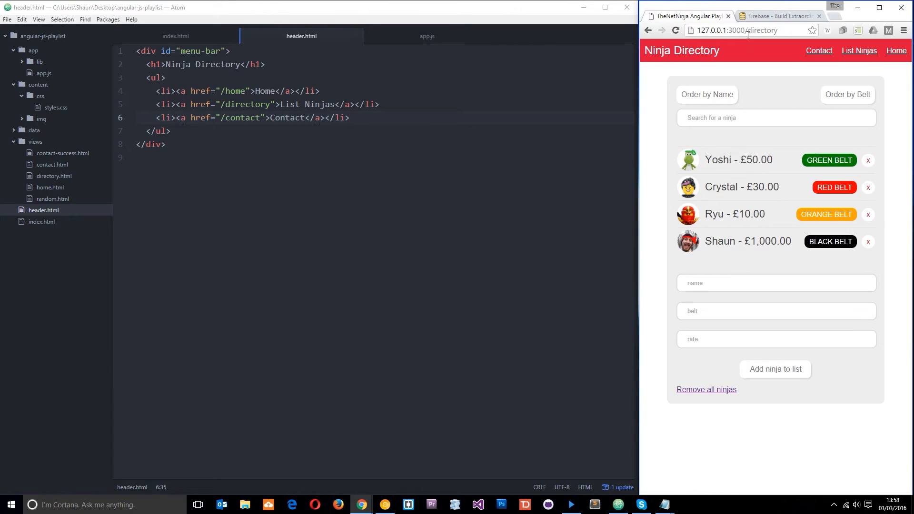
left_click(818, 50)
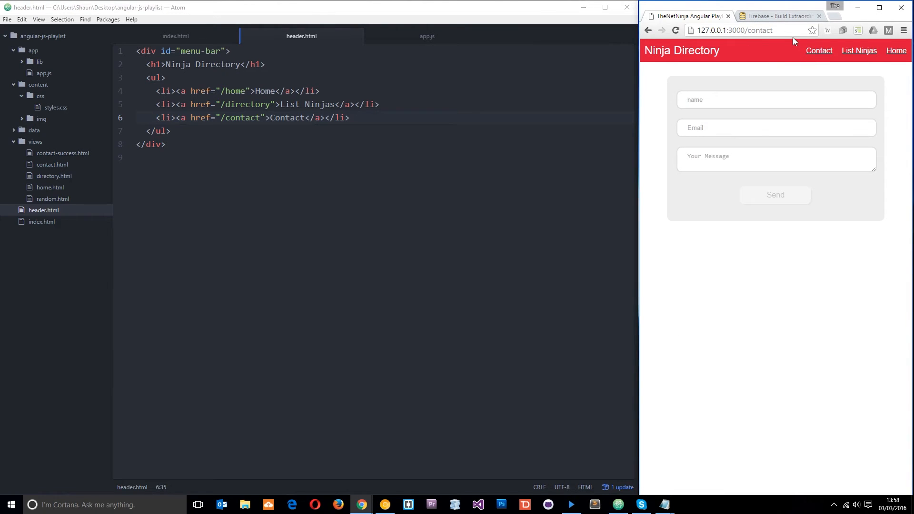
left_click(896, 51)
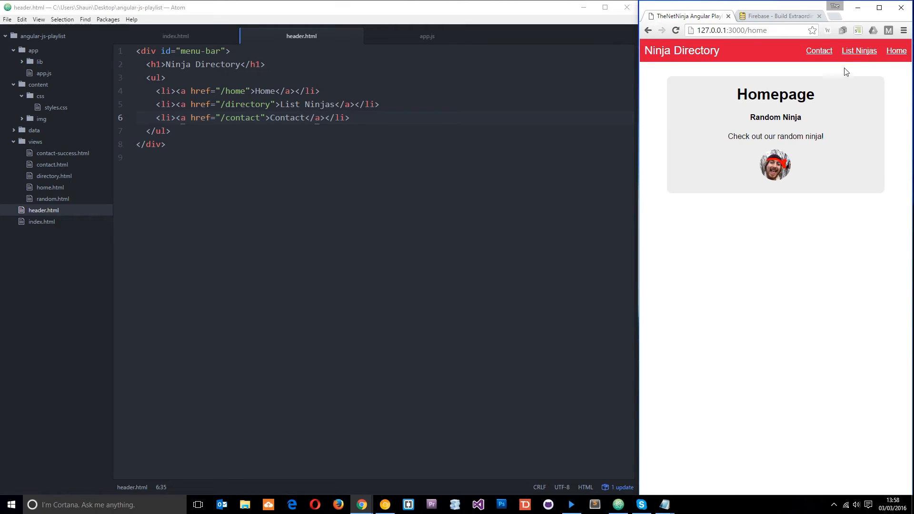
left_click(819, 50)
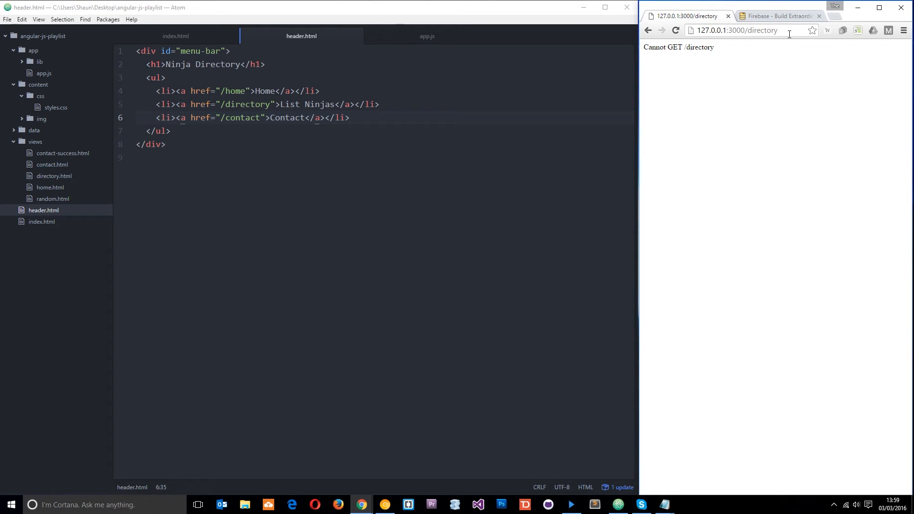
Reload 127.0.0.1:3000/directory directly to see the 'Cannot GET /directory' error.
double_click(763, 31)
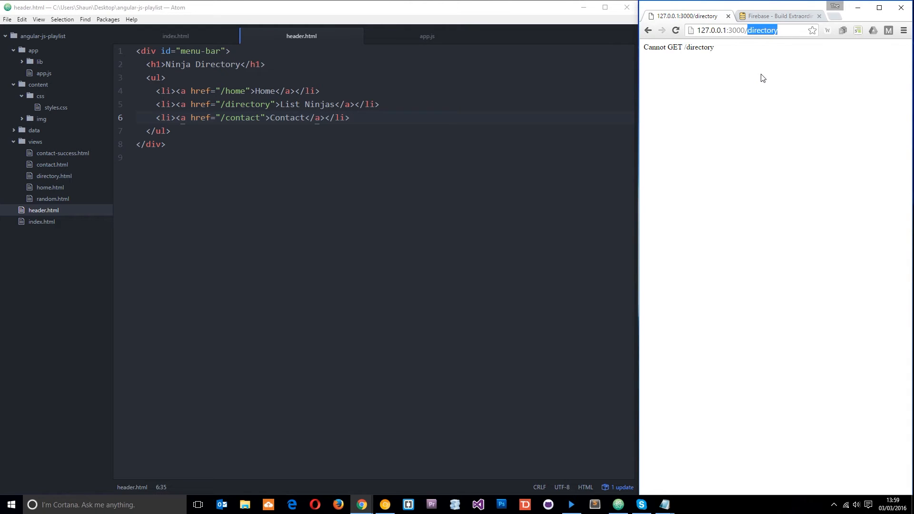
mouse_move(717, 52)
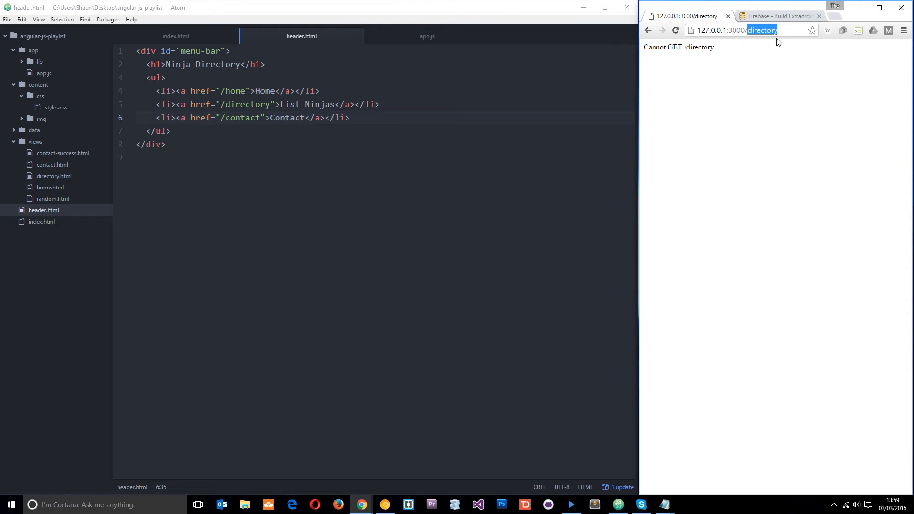
mouse_move(787, 115)
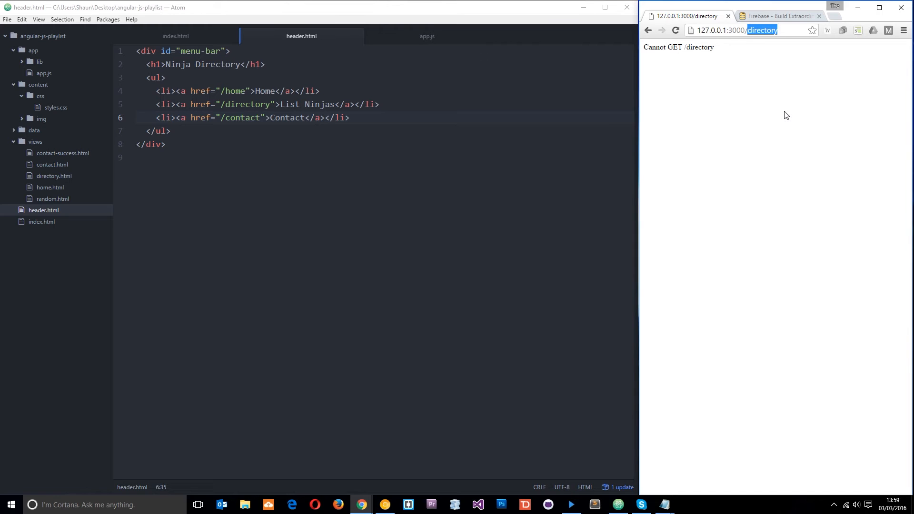
left_click(749, 29)
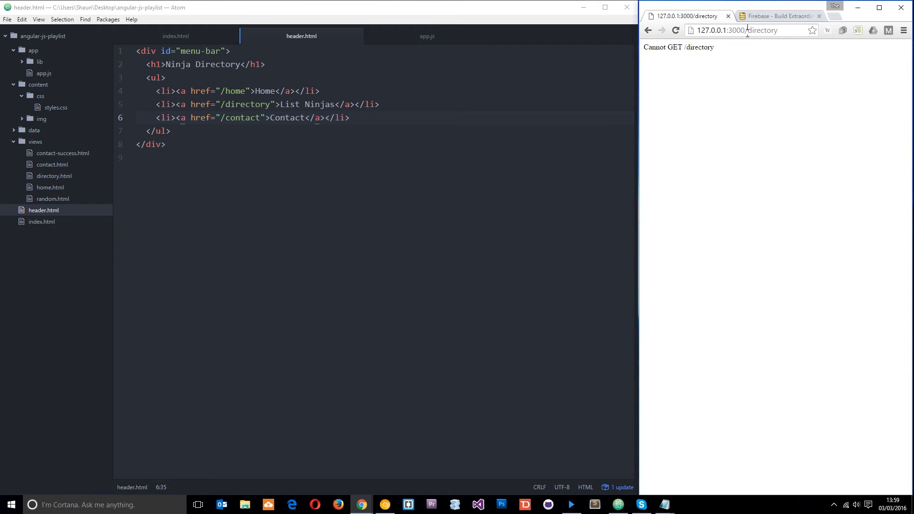
double_click(762, 29)
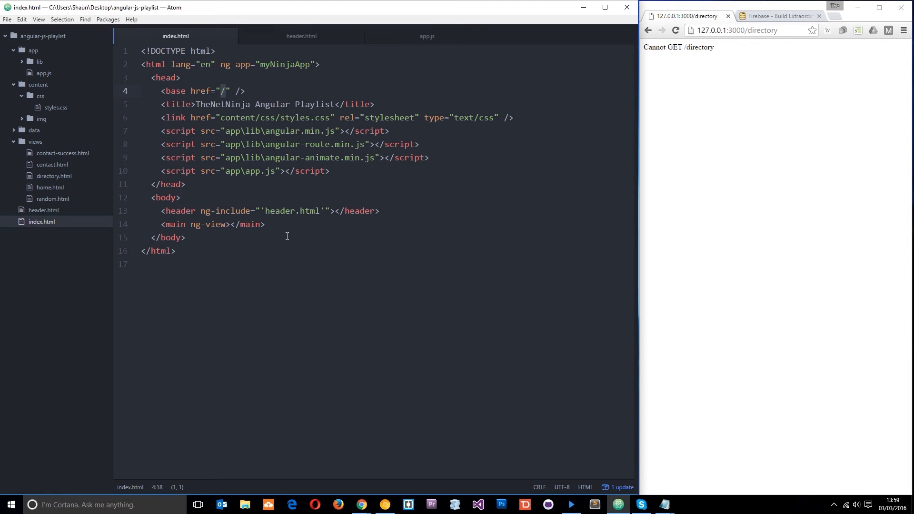
left_click(739, 29)
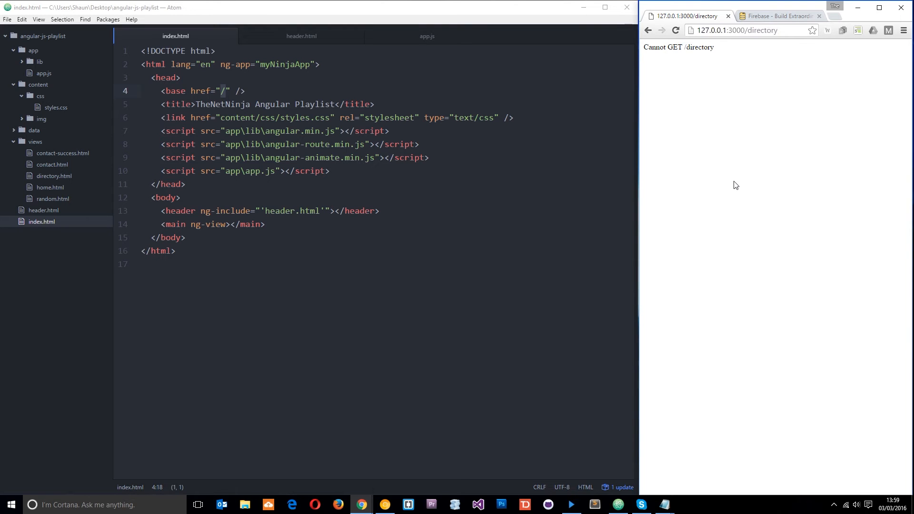
mouse_move(728, 196)
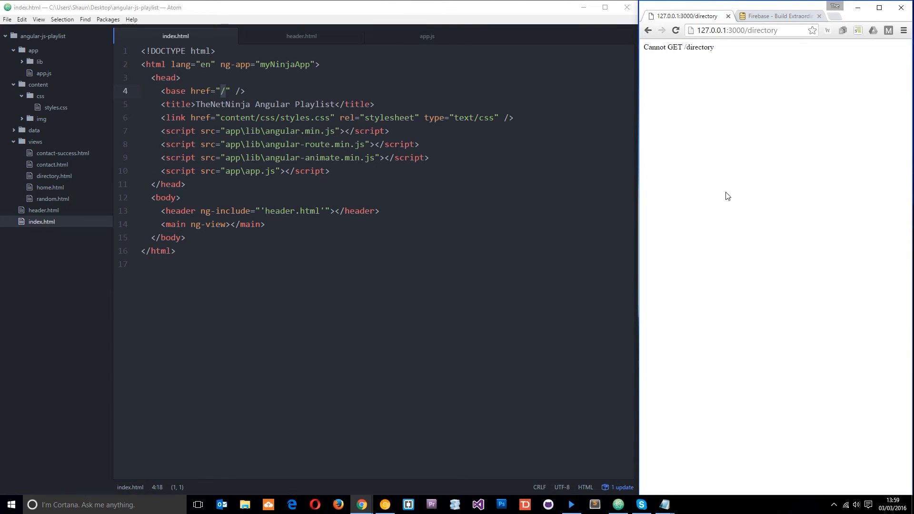
mouse_move(799, 230)
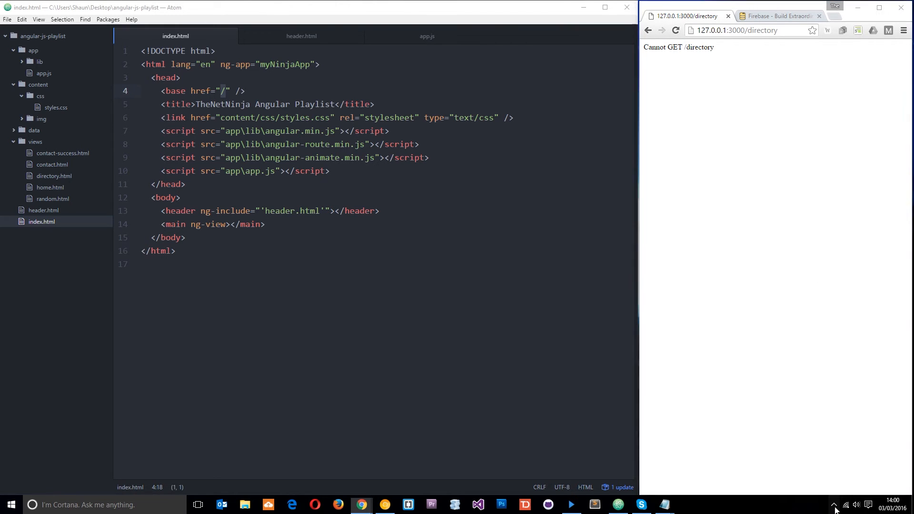
View the WAMP www folder with the app files, then launch Localhost from the WAMP menu.
left_click(835, 505)
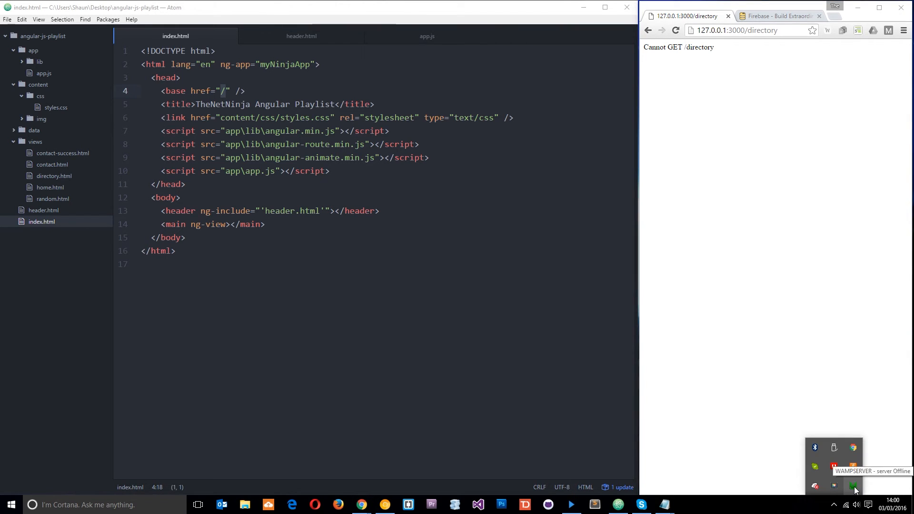
left_click(854, 488)
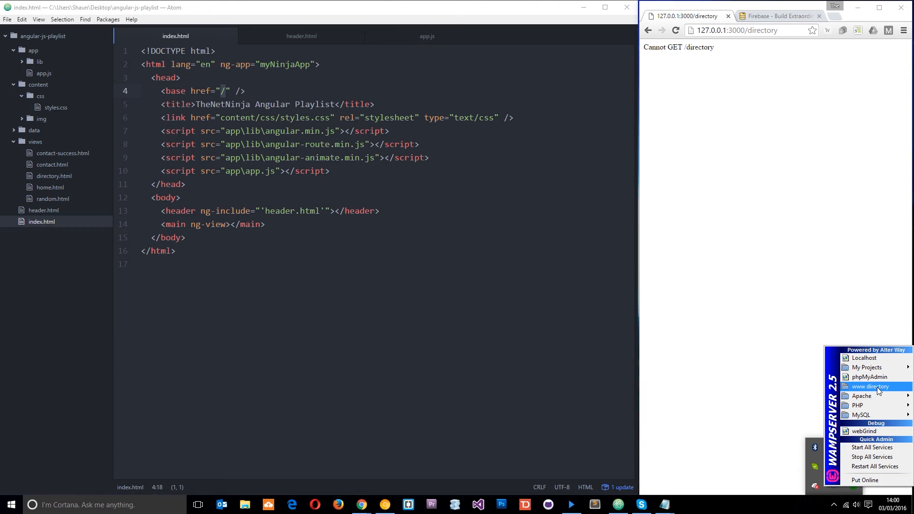
left_click(870, 387)
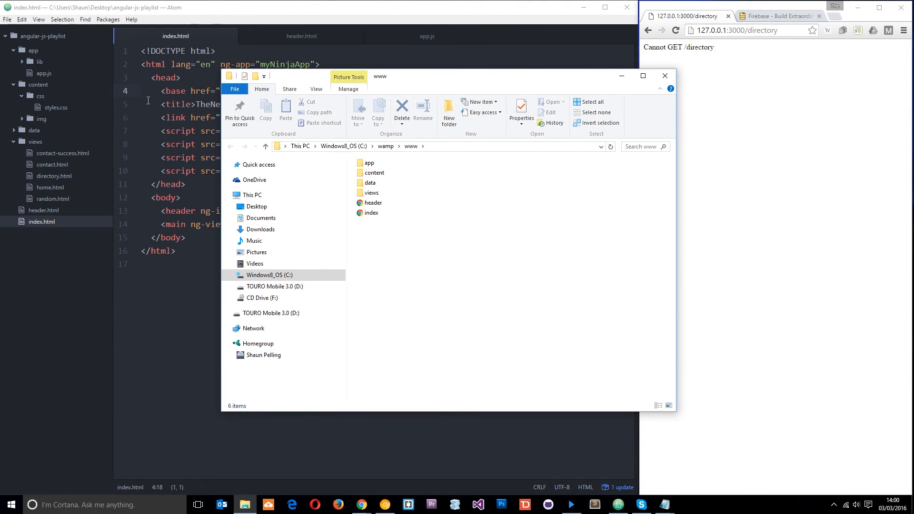
mouse_move(485, 196)
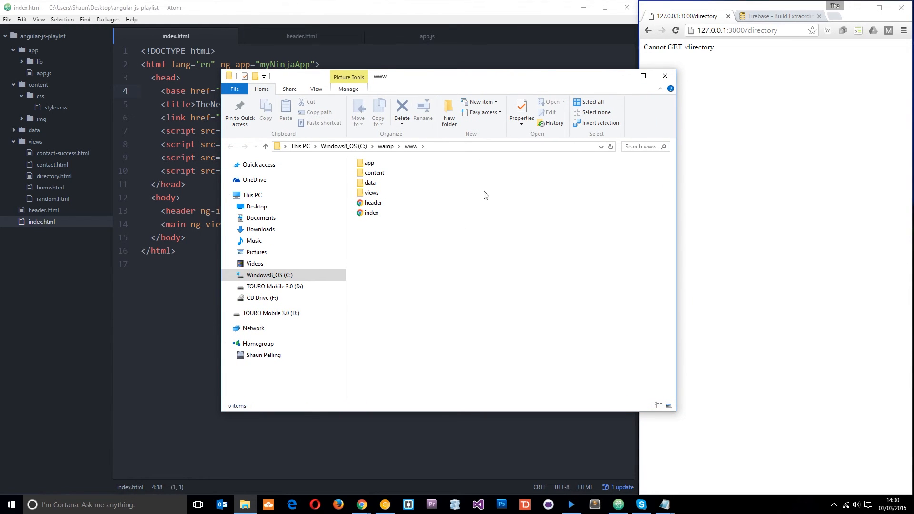
mouse_move(429, 193)
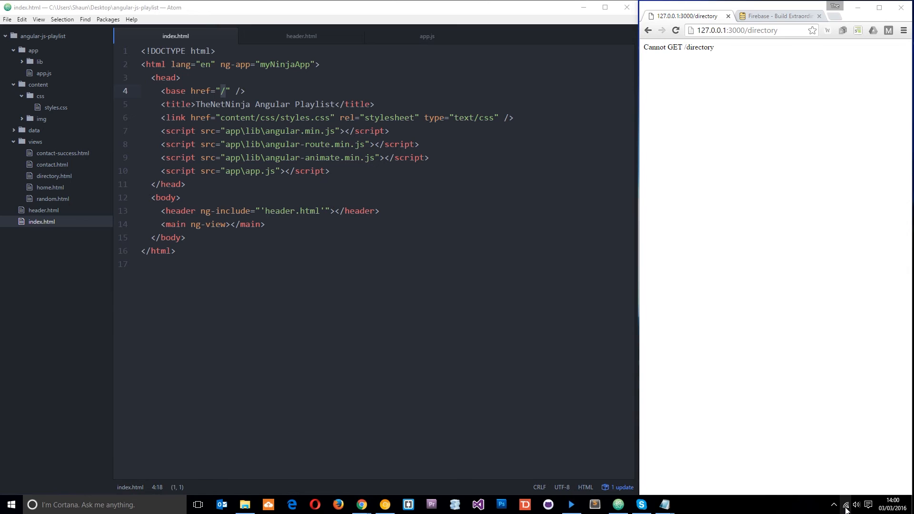
left_click(833, 505)
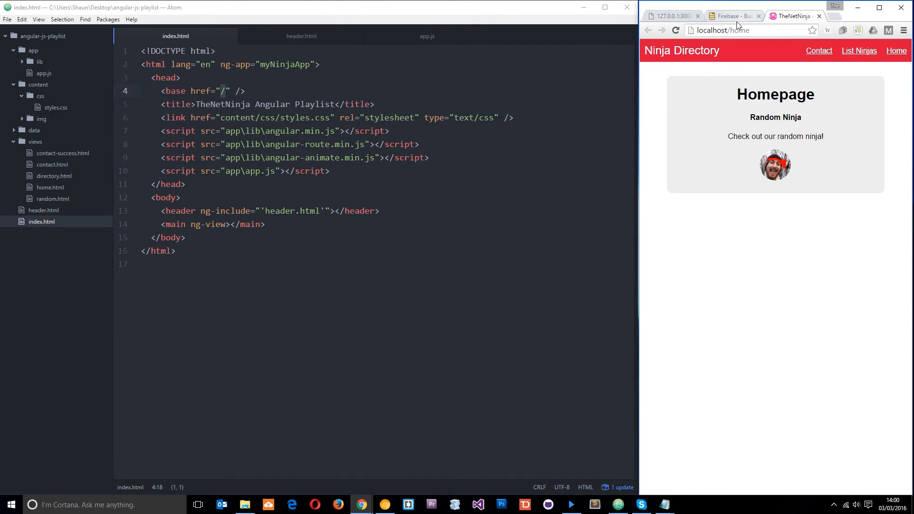
Replace home with directory in the address to request localhost/directory, getting a 404.
double_click(739, 30)
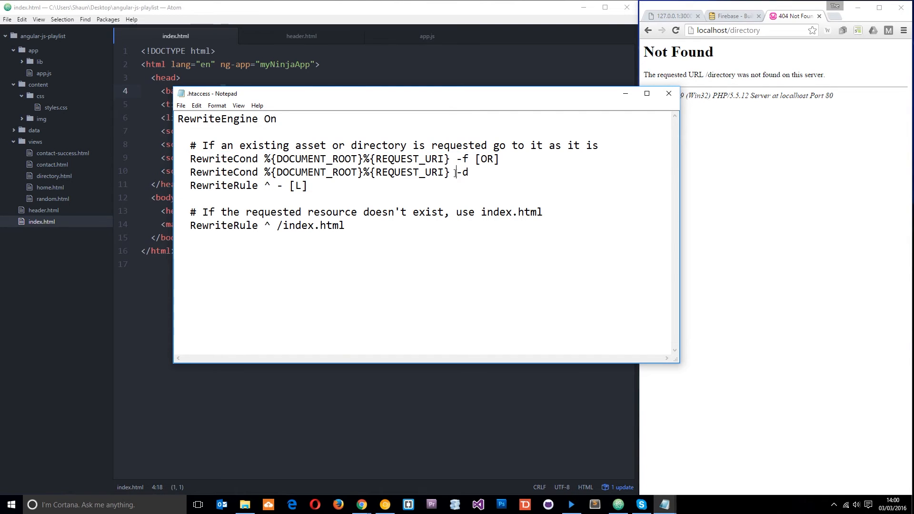
mouse_move(355, 230)
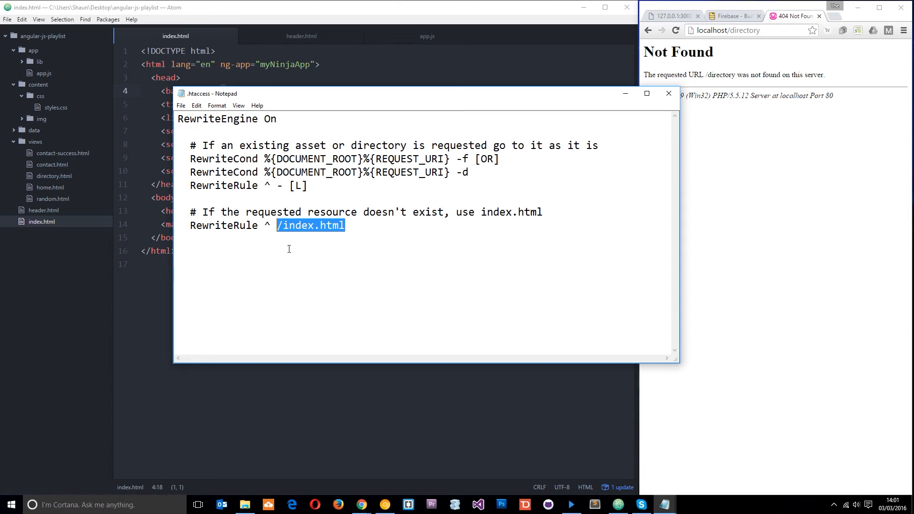
mouse_move(349, 238)
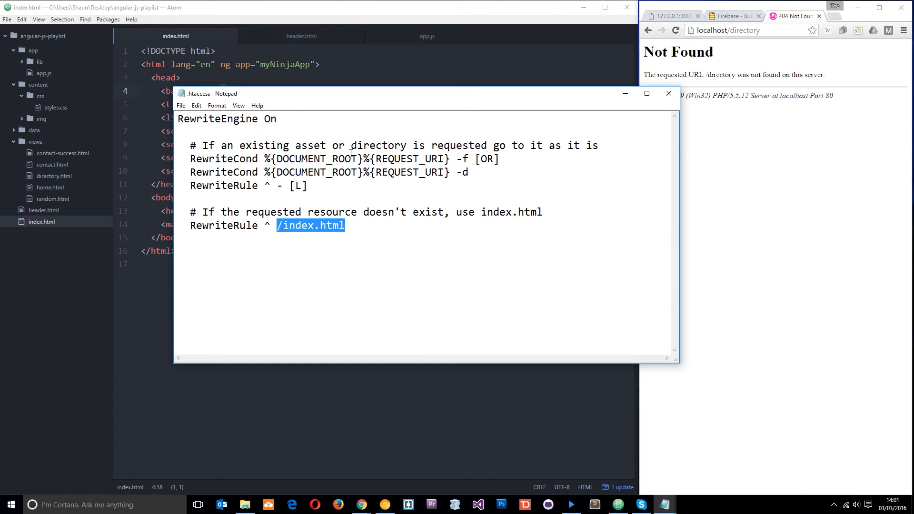
Save the rewrite rules as .htaccess in C:\wamp\www with Save as type All Files.
left_click(181, 106)
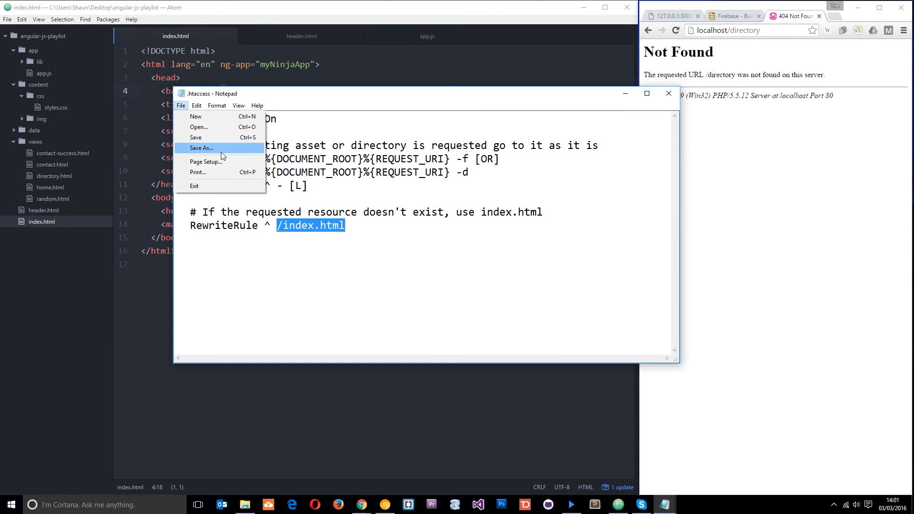
left_click(201, 147)
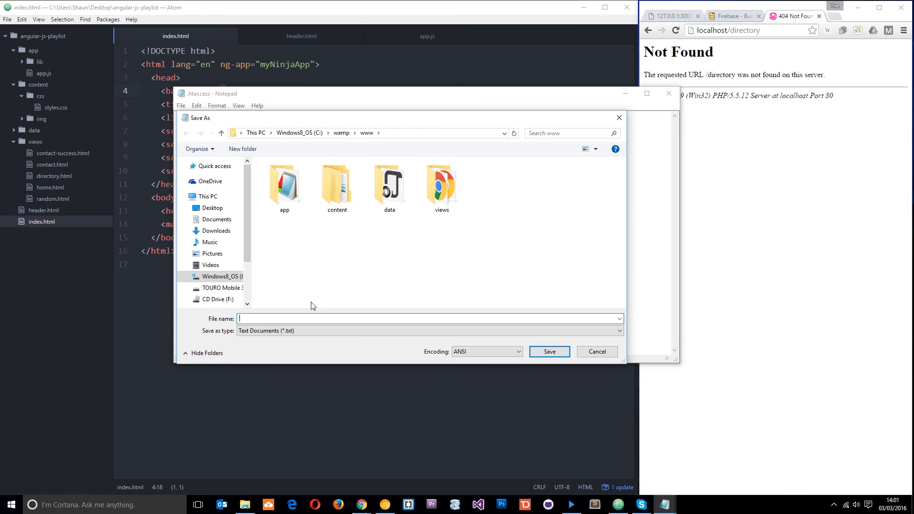
mouse_move(358, 289)
type(".htaccess")
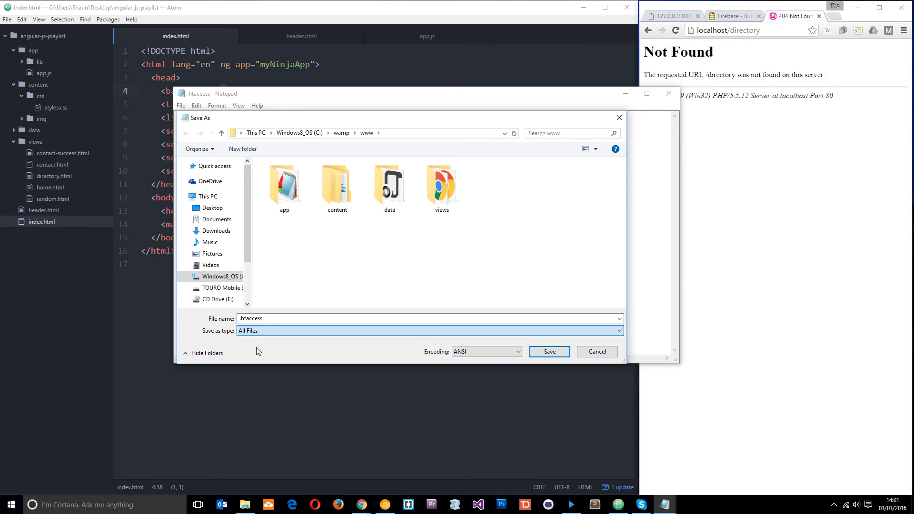
left_click(548, 351)
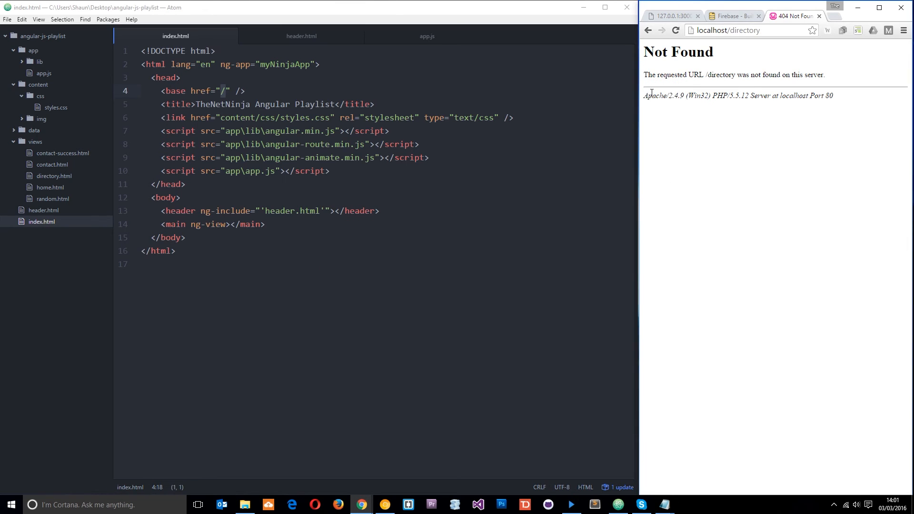
Load localhost/directory, localhost/contact and the home page via pretty URLs, then go to the Firebase site.
left_click(753, 30)
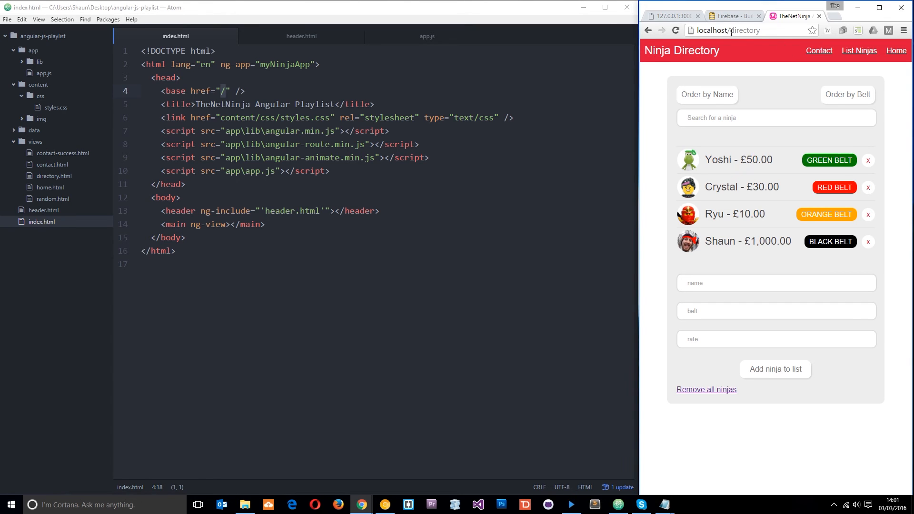
type("localhost/contact")
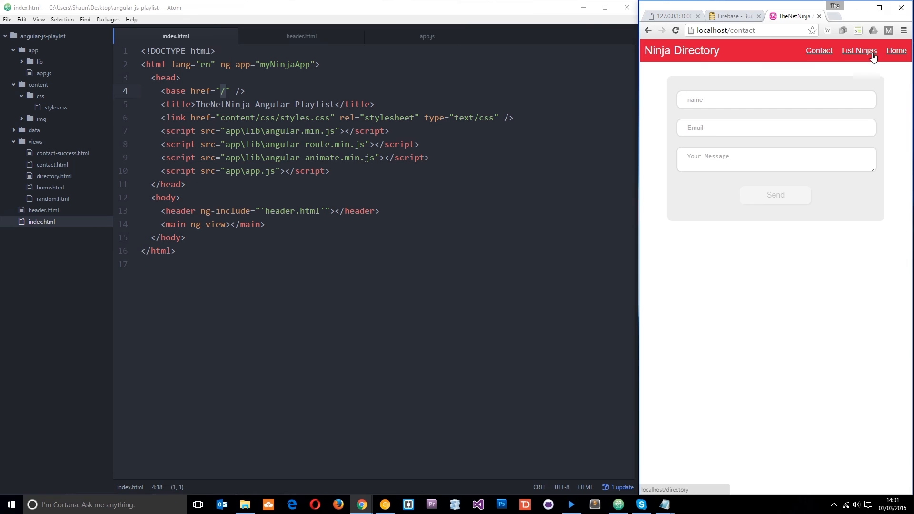
left_click(896, 51)
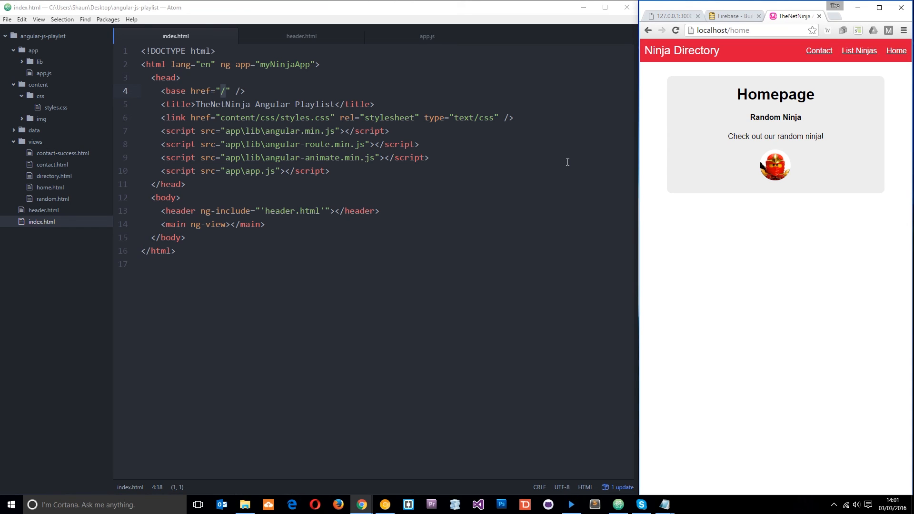
mouse_move(572, 159)
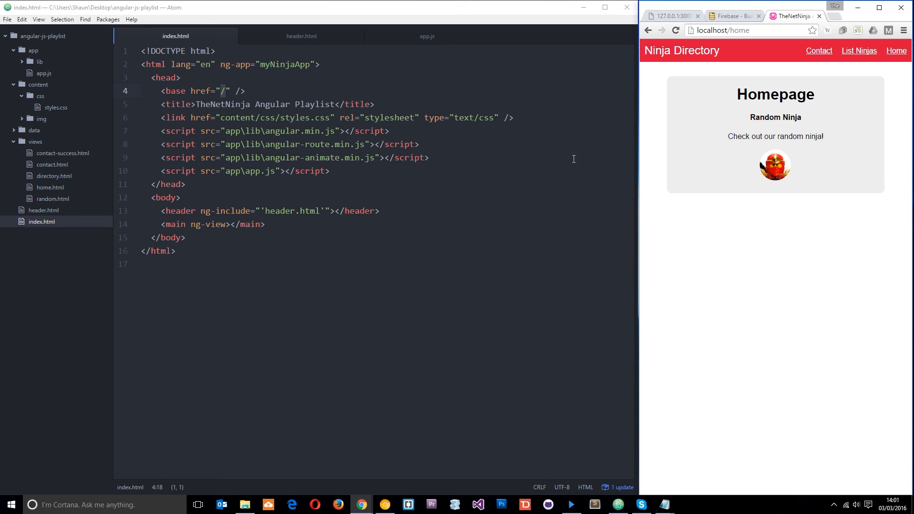
mouse_move(755, 22)
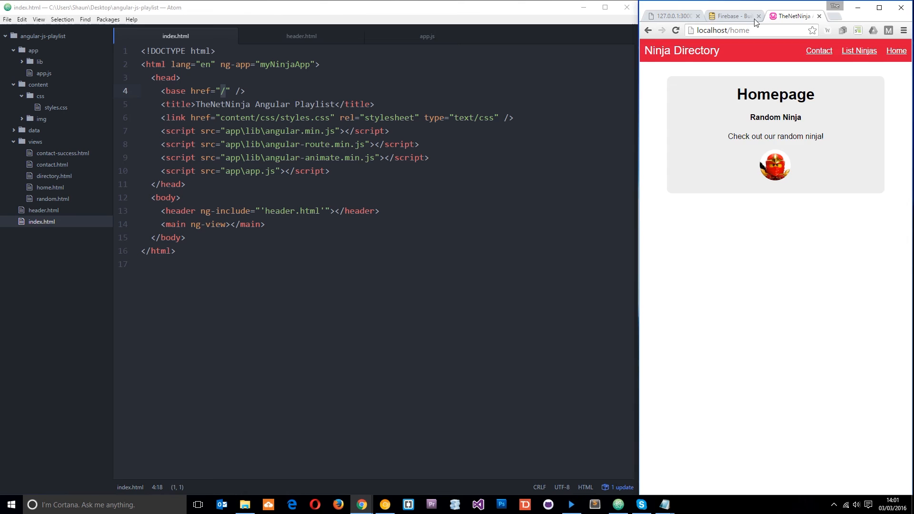
left_click(731, 17)
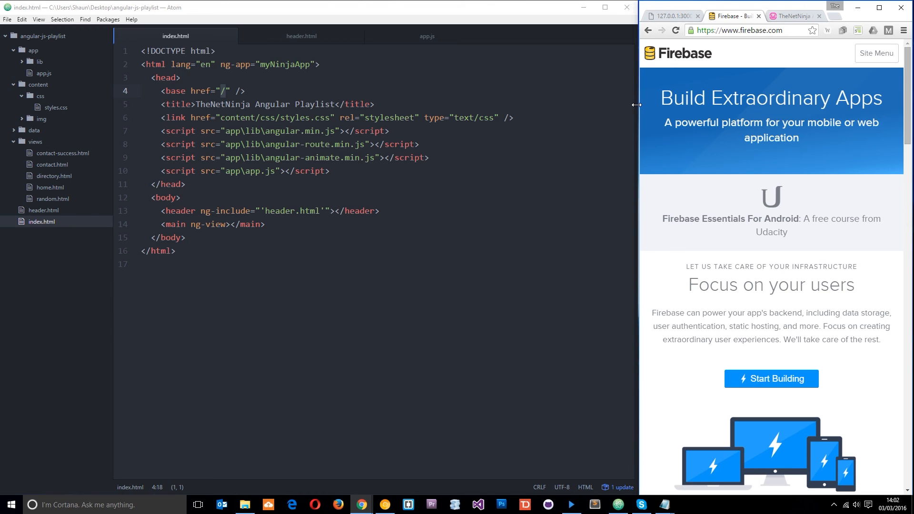
mouse_move(820, 222)
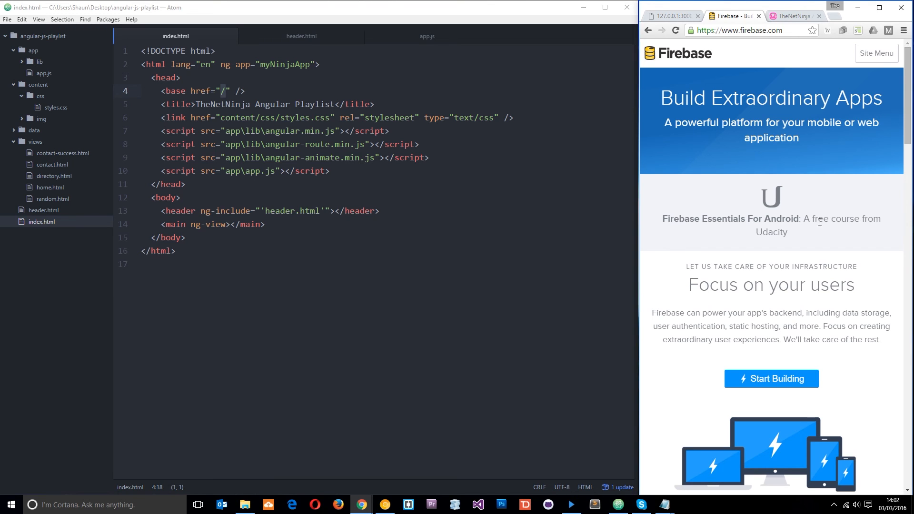
mouse_move(477, 277)
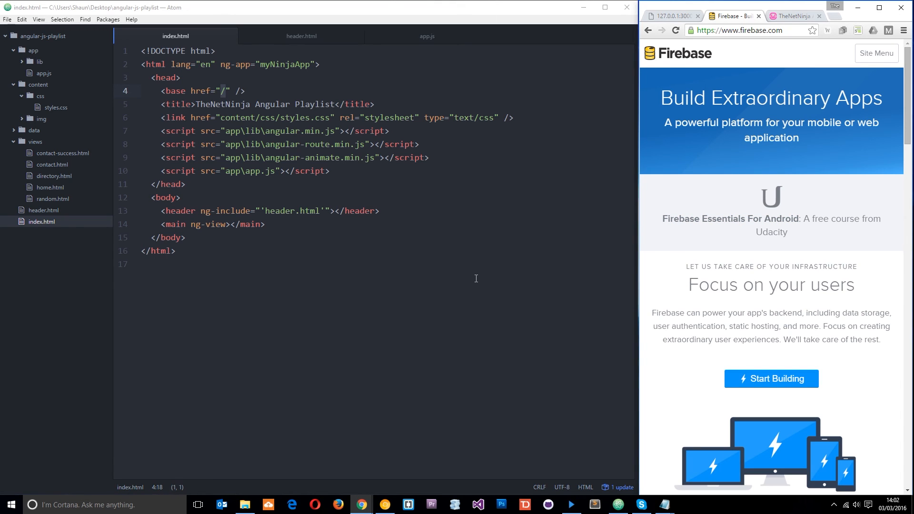
mouse_move(443, 194)
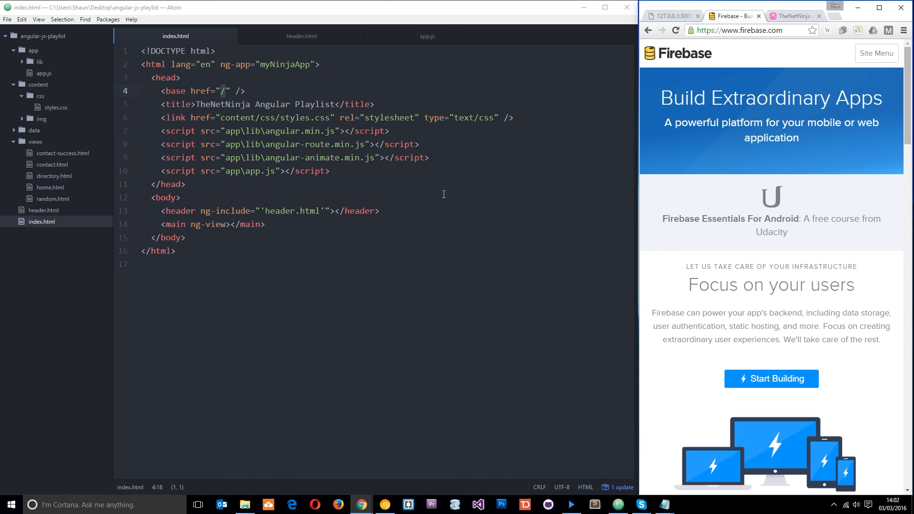
mouse_move(408, 212)
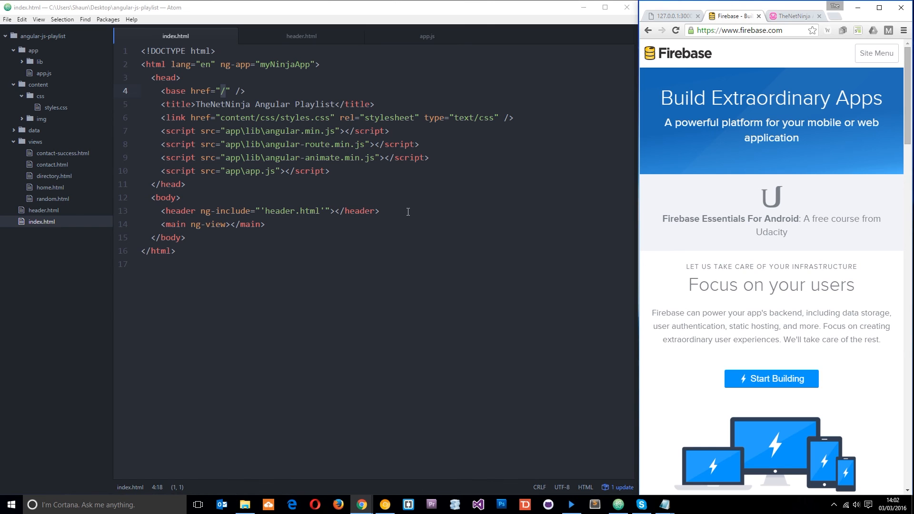
Expand the data folder and open ninjas.json listing the four ninjas.
left_click(34, 129)
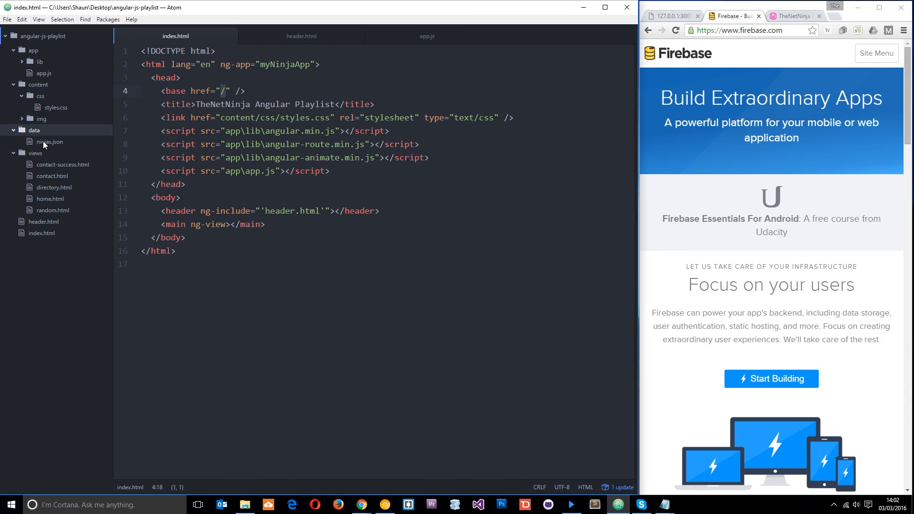
left_click(50, 142)
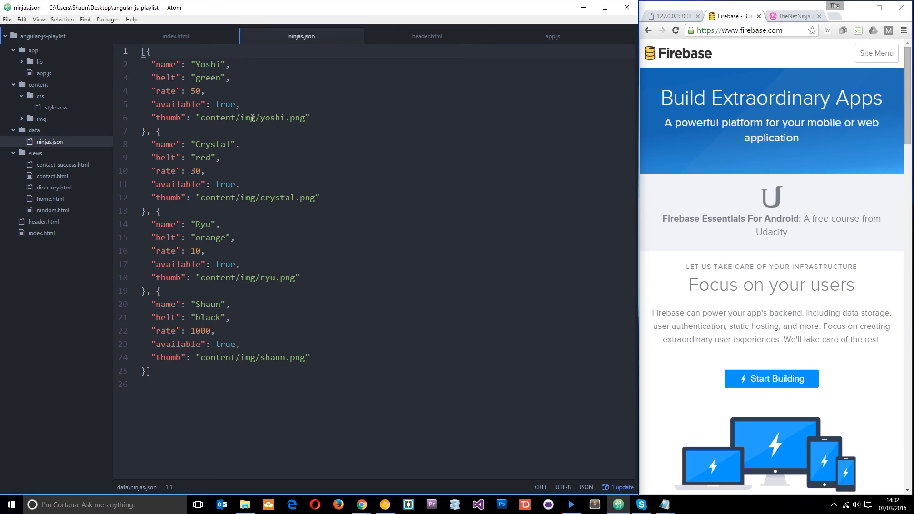
mouse_move(257, 163)
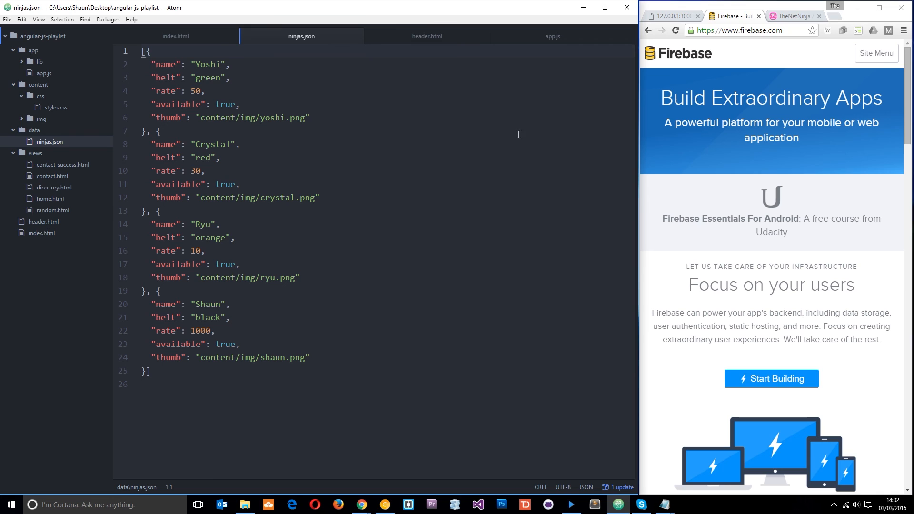
mouse_move(715, 152)
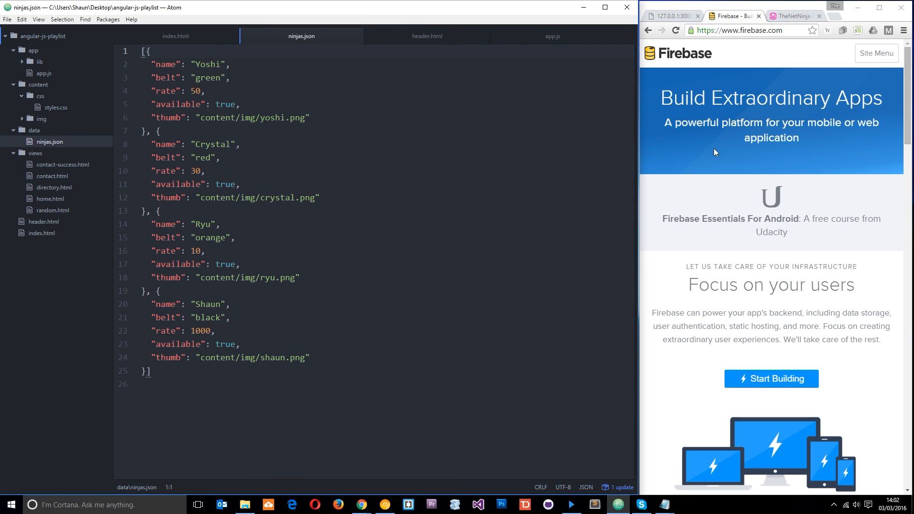
mouse_move(743, 165)
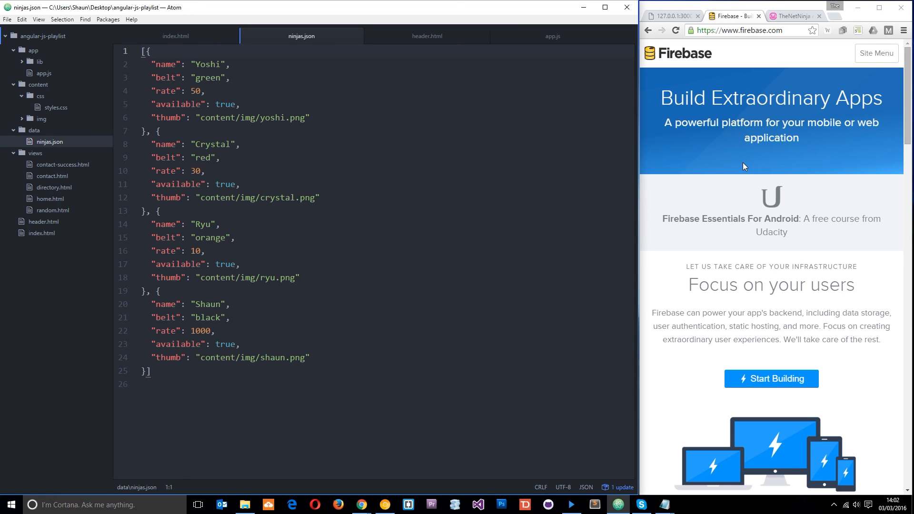
mouse_move(738, 230)
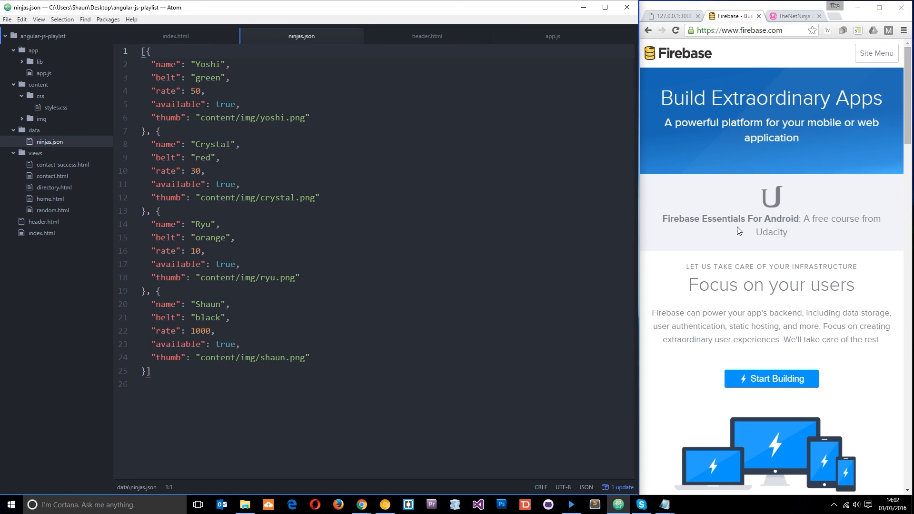
mouse_move(796, 251)
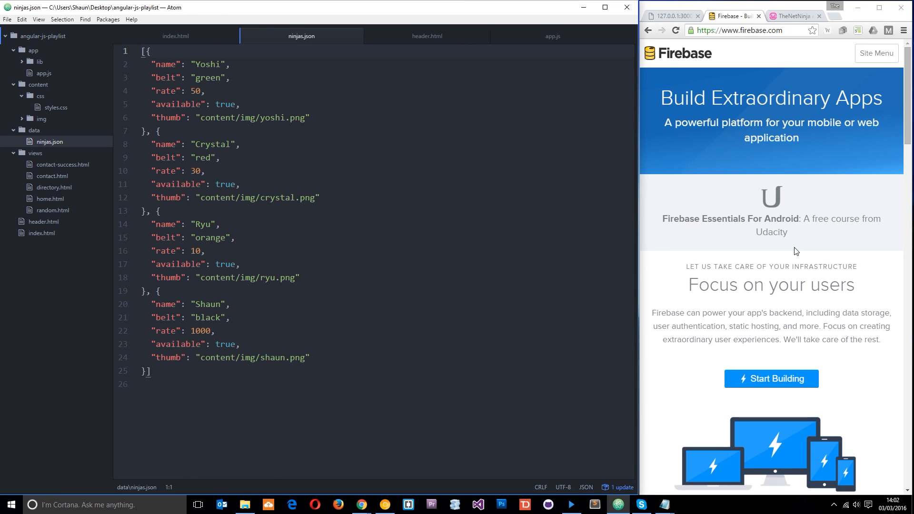
mouse_move(726, 162)
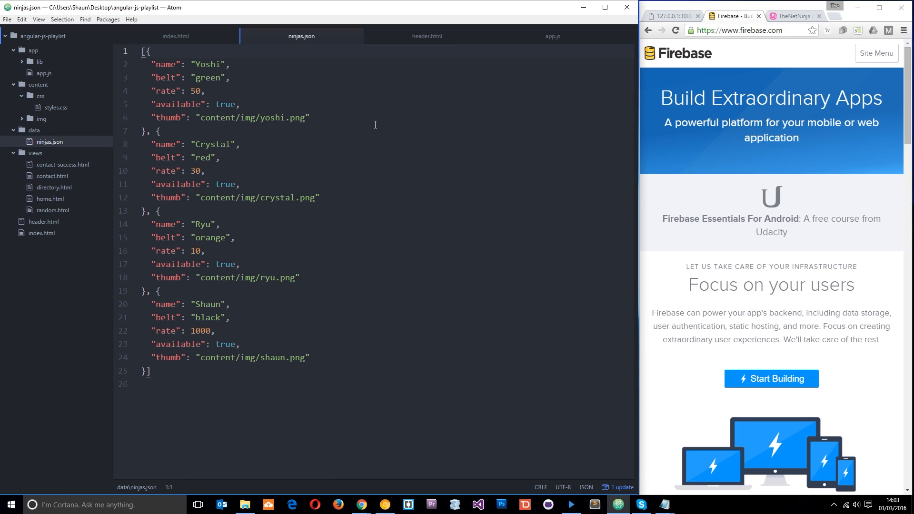
mouse_move(855, 250)
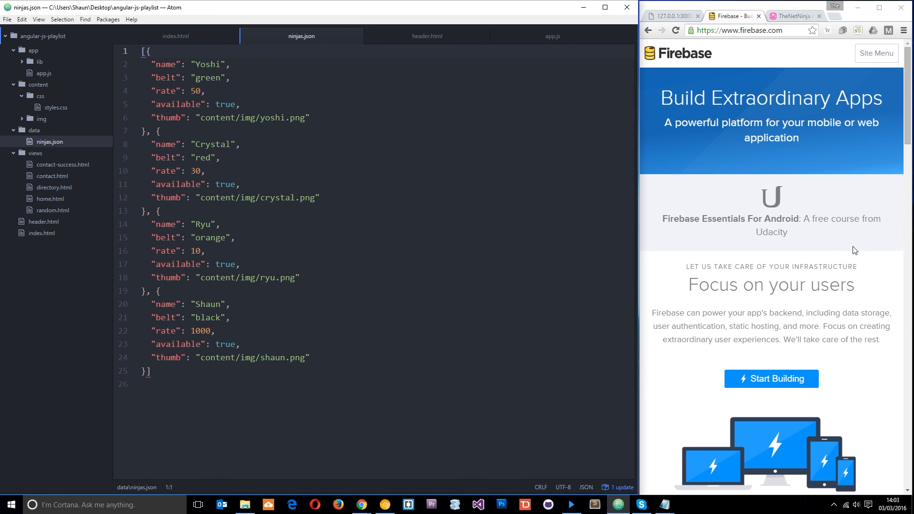